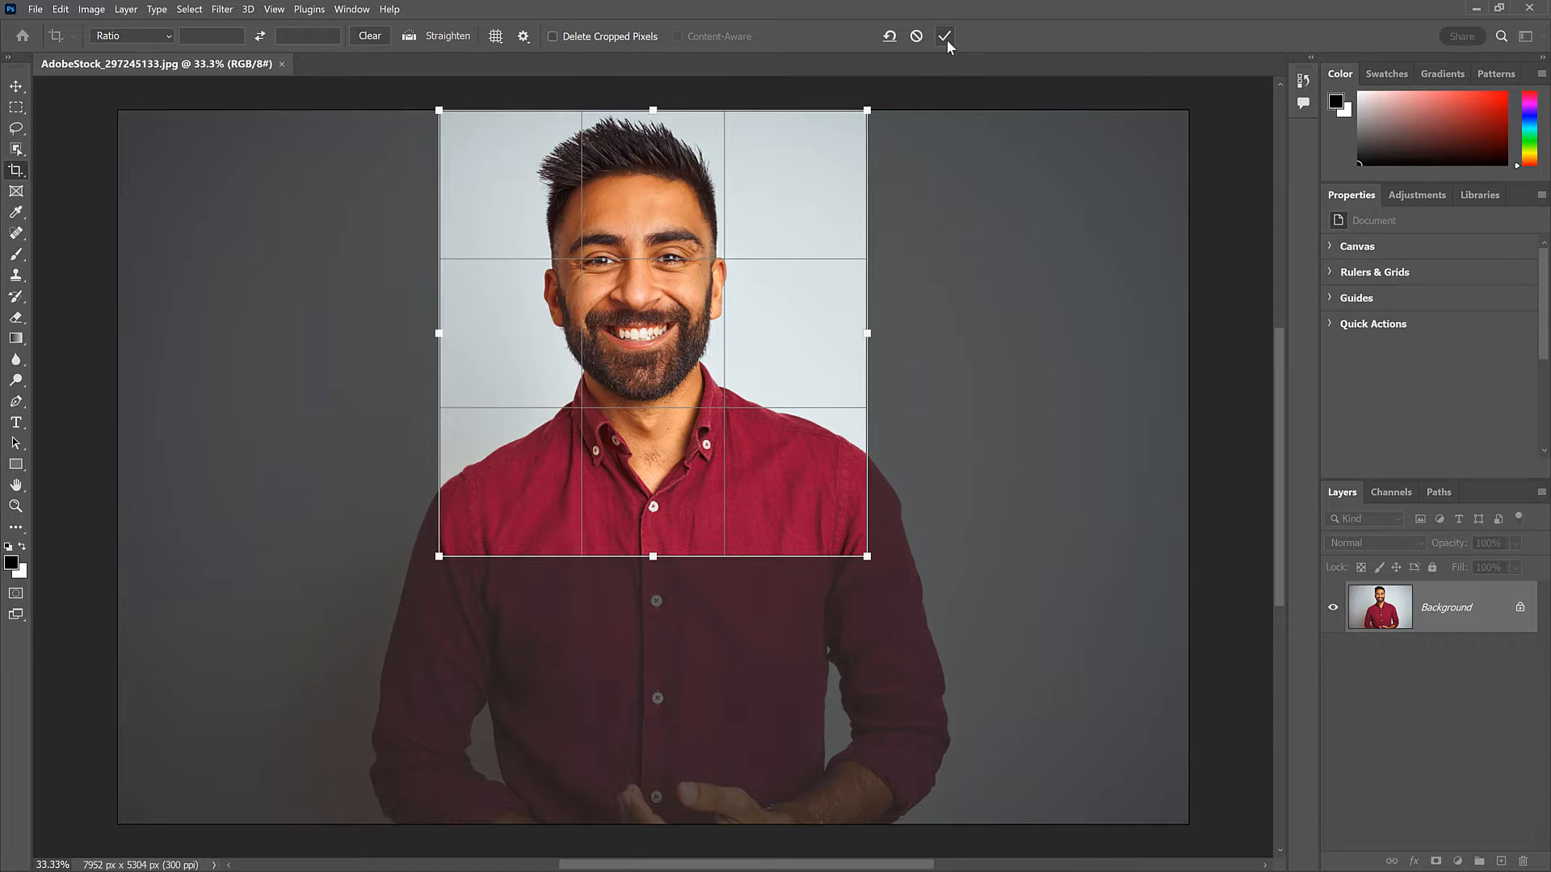
- Crop the image to a rectangular marquee selection around the man's head using Image > Crop
{"action": "left_click", "coordinate": [944, 37]}
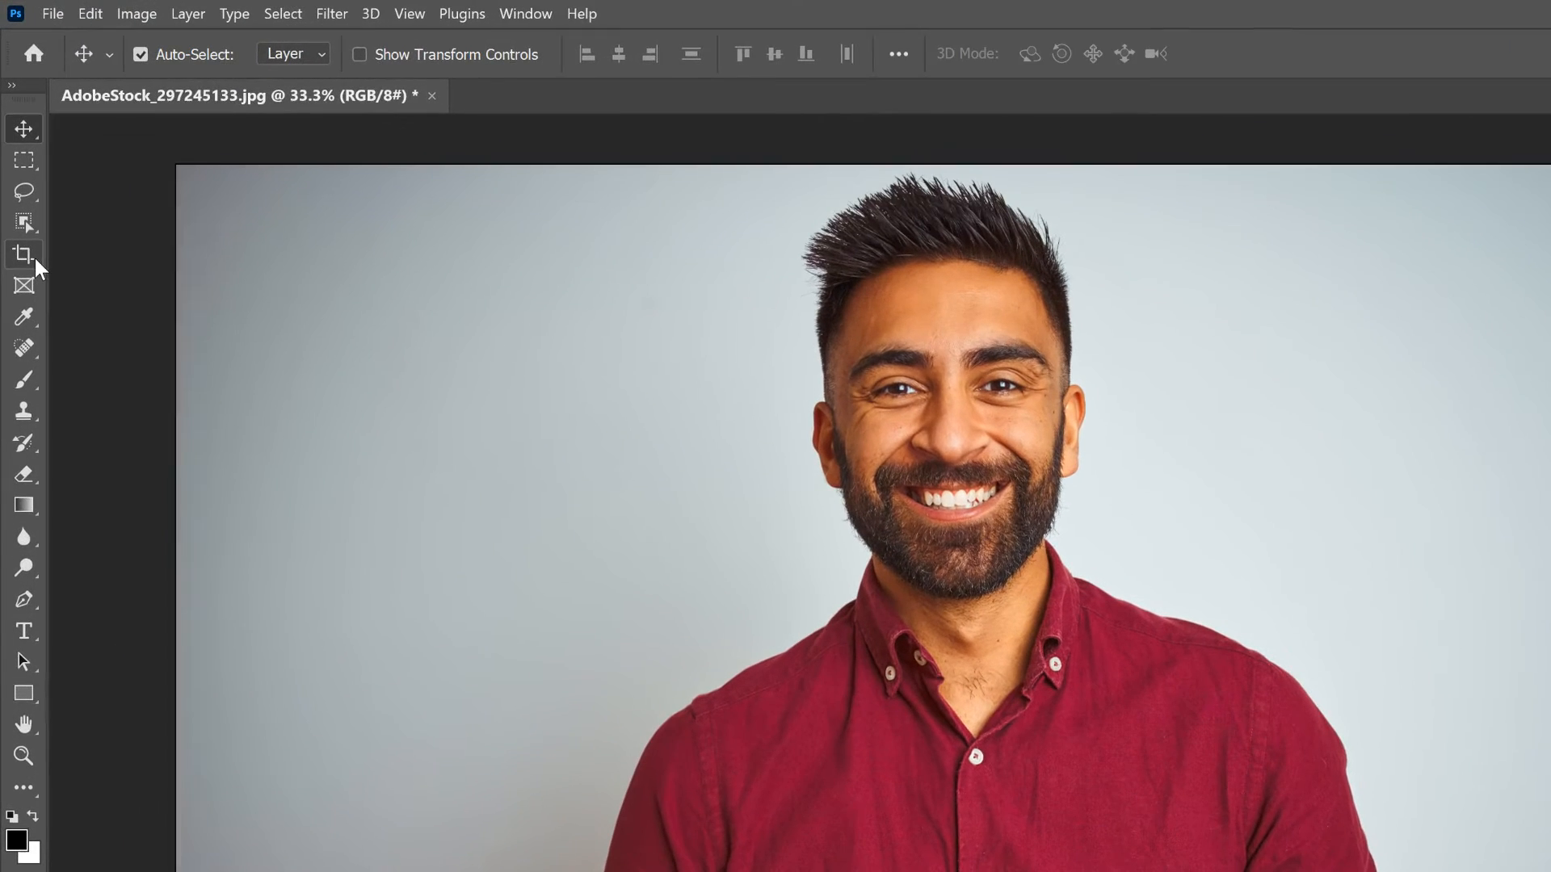
{"action": "left_click", "coordinate": [23, 255]}
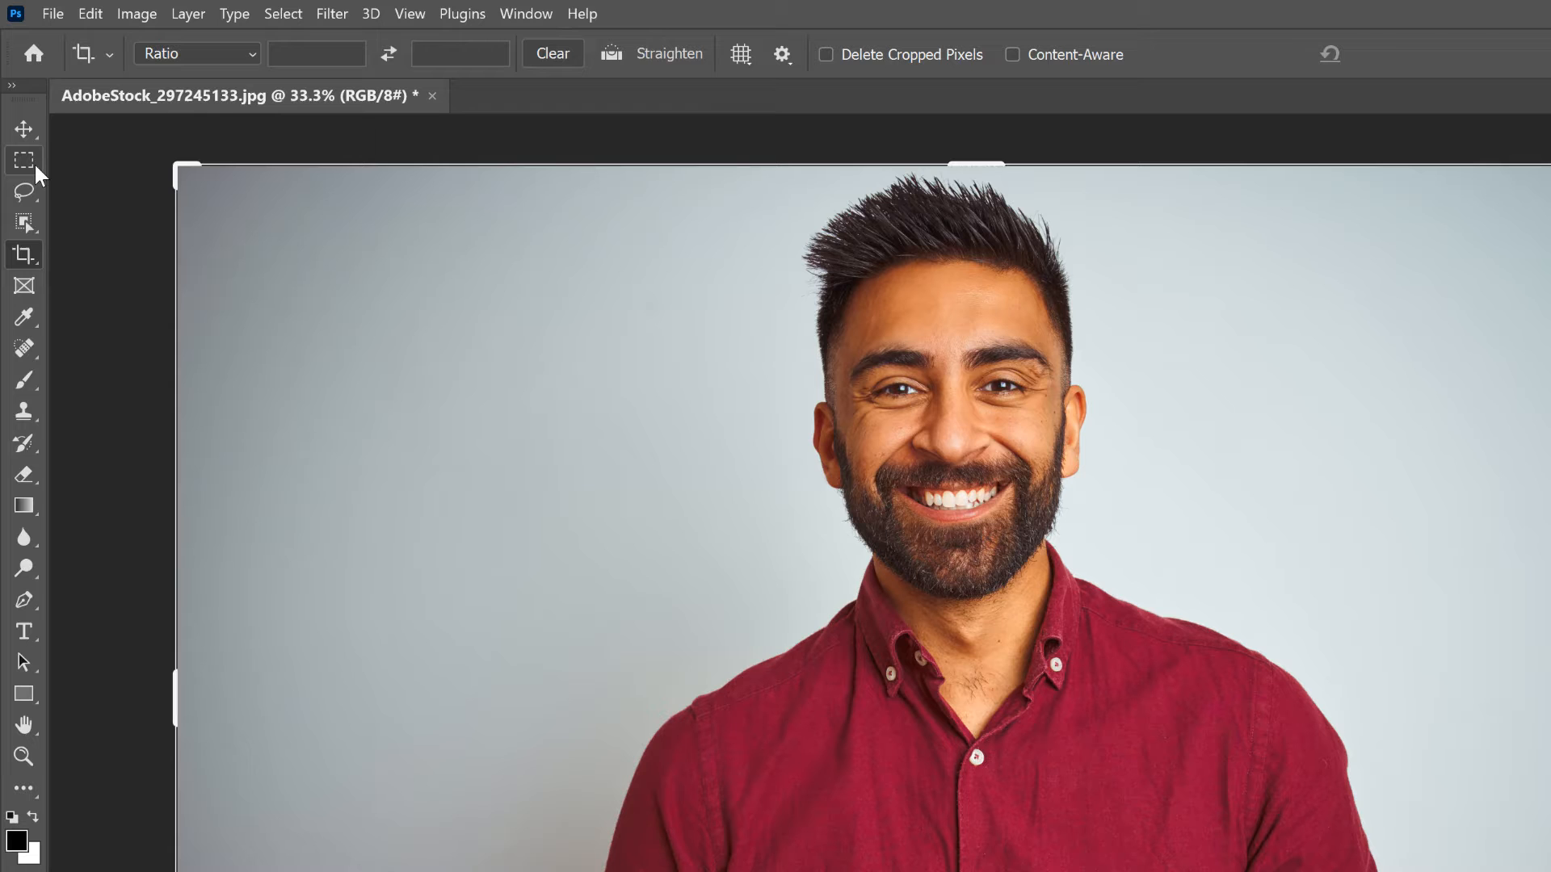
{"action": "left_click", "coordinate": [24, 159]}
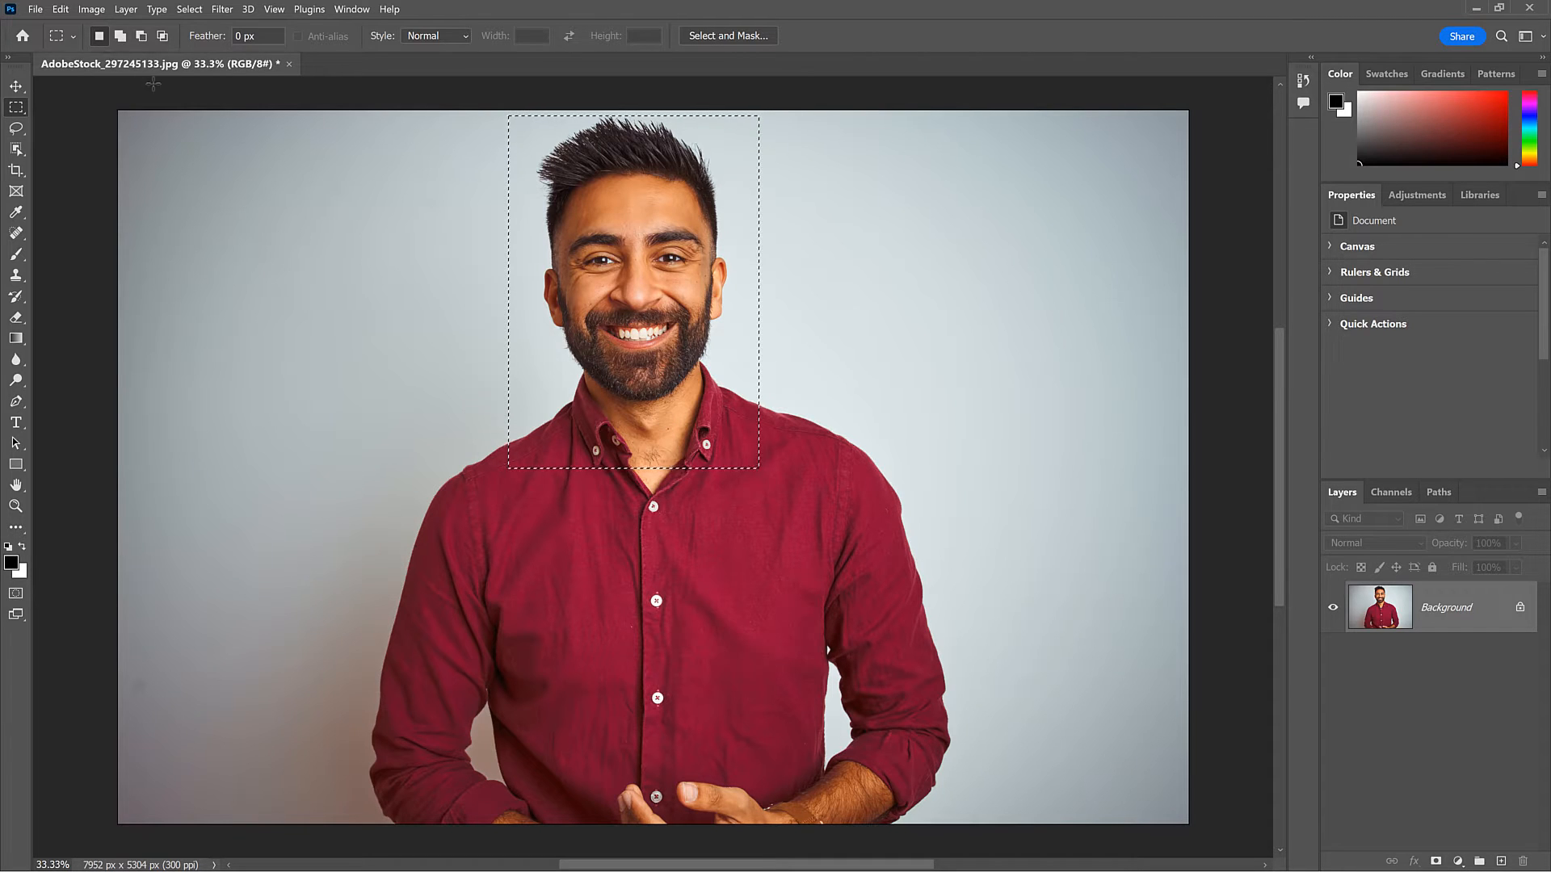
{"action": "left_click", "coordinate": [91, 8]}
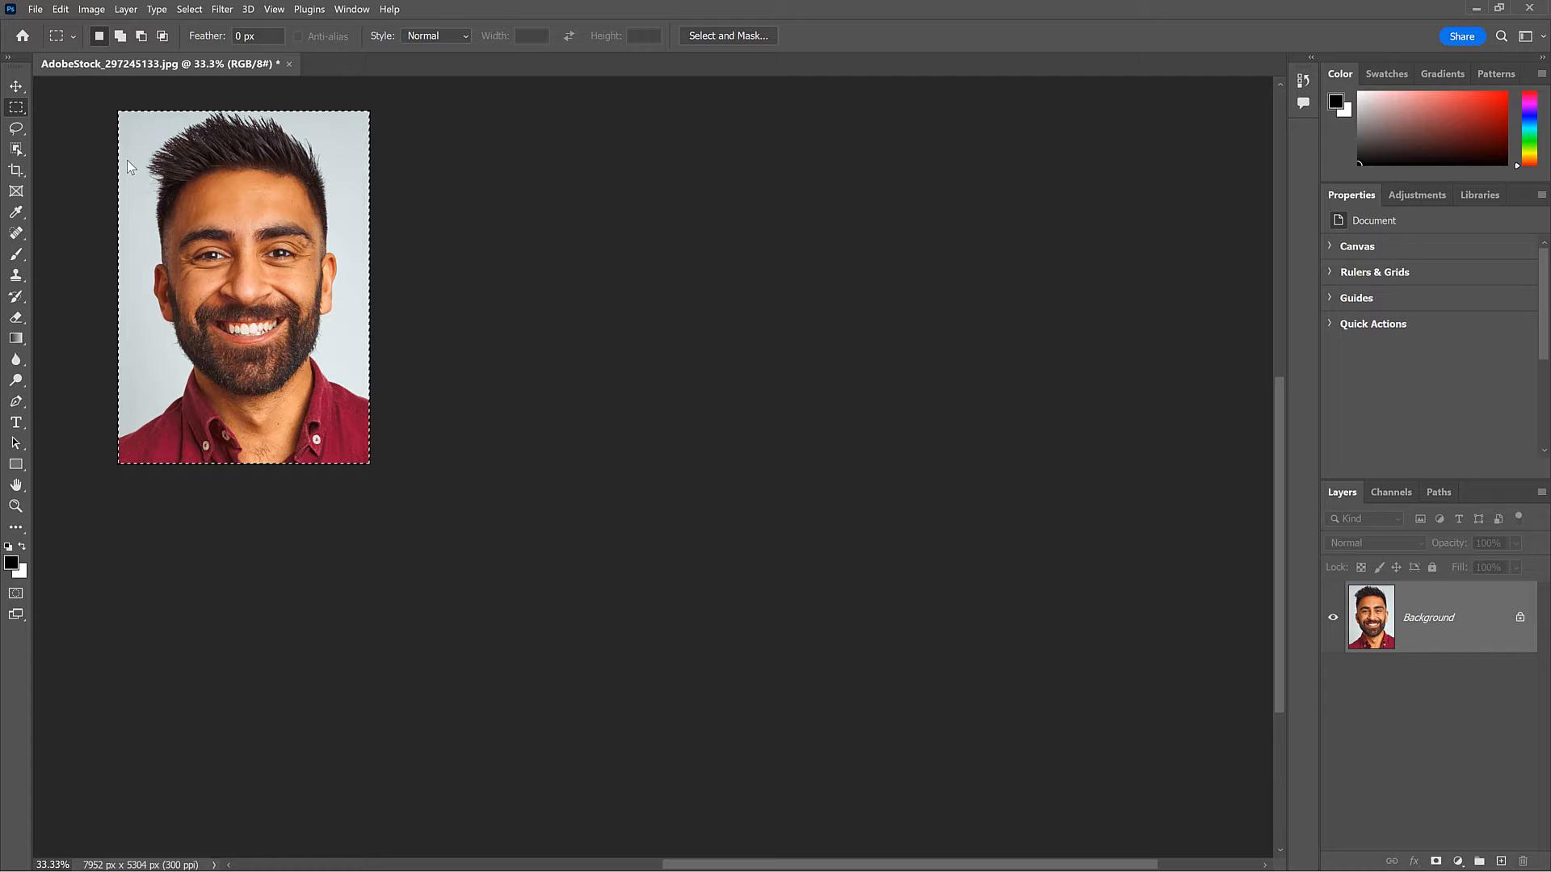
{"action": "mouse_move", "coordinate": [147, 369]}
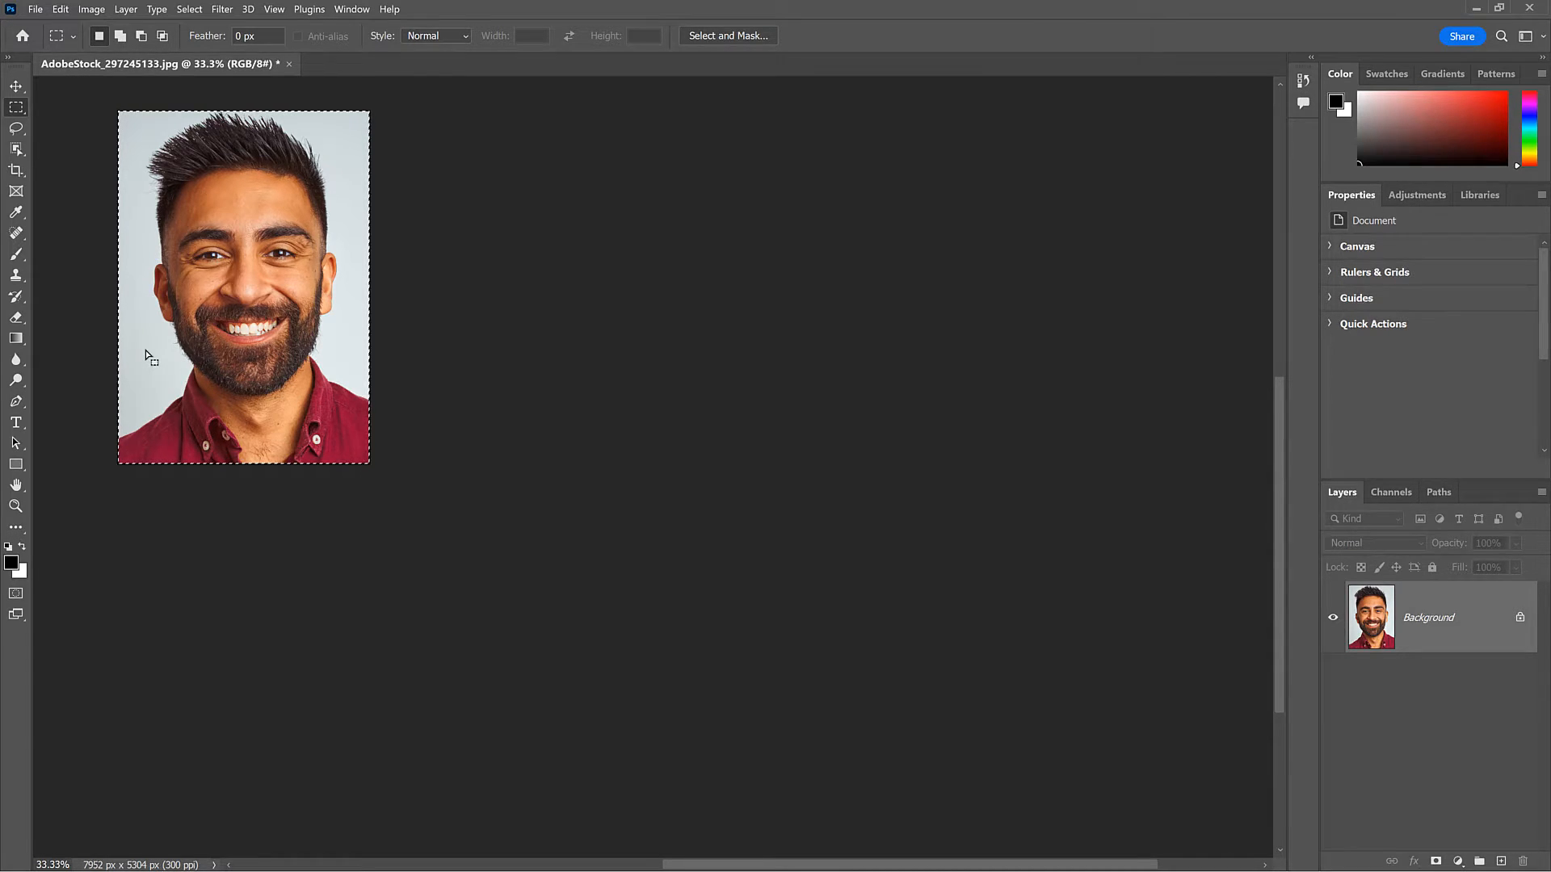
{"action": "left_click", "coordinate": [61, 9]}
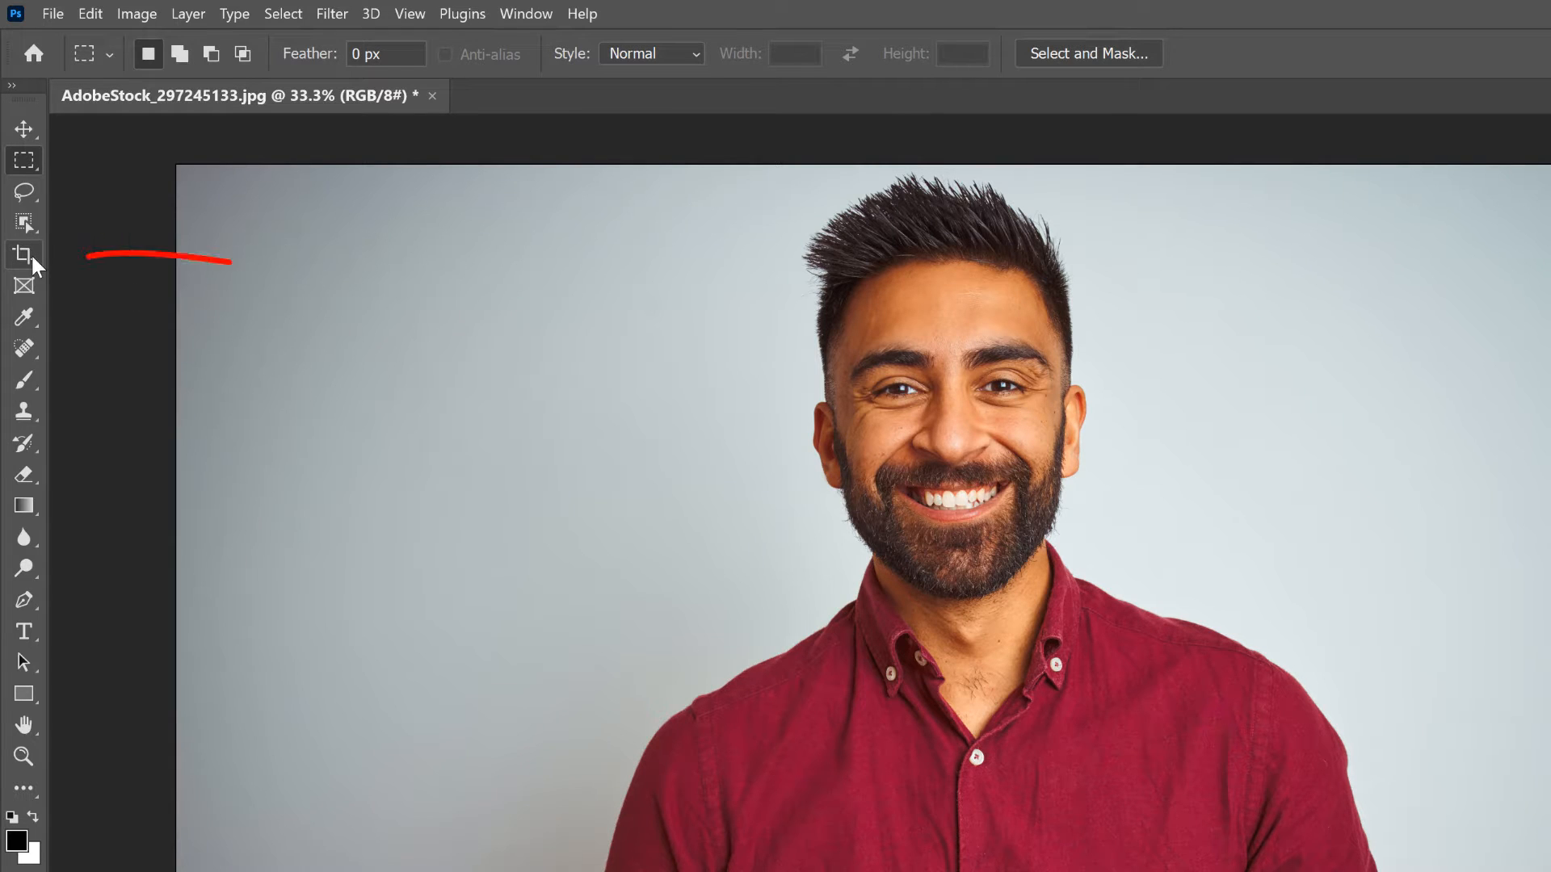
{"action": "left_click", "coordinate": [23, 255]}
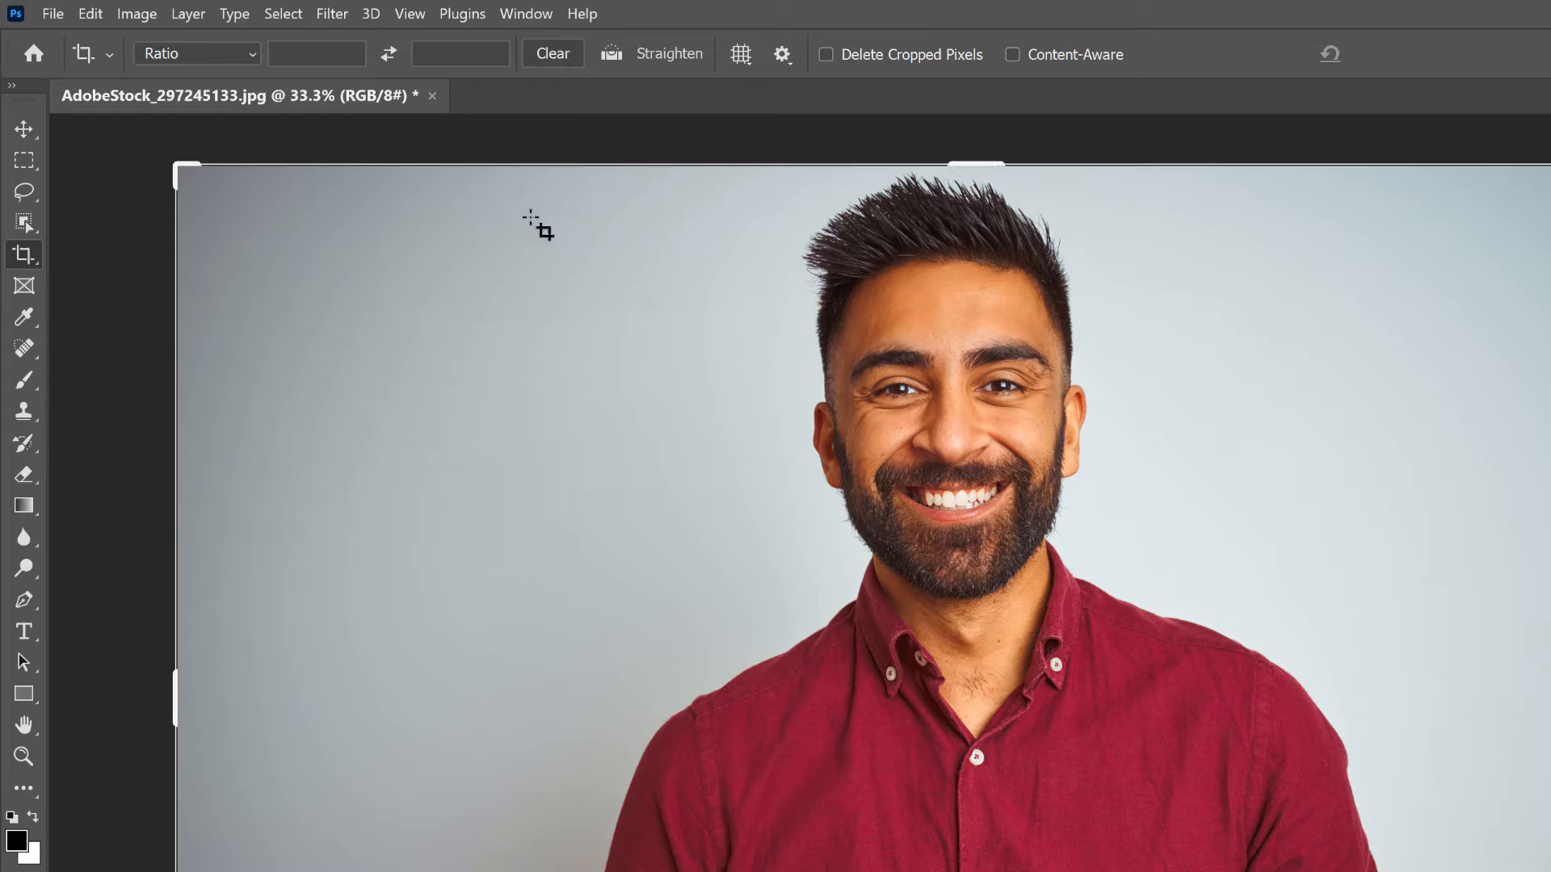
{"action": "left_click", "coordinate": [781, 53]}
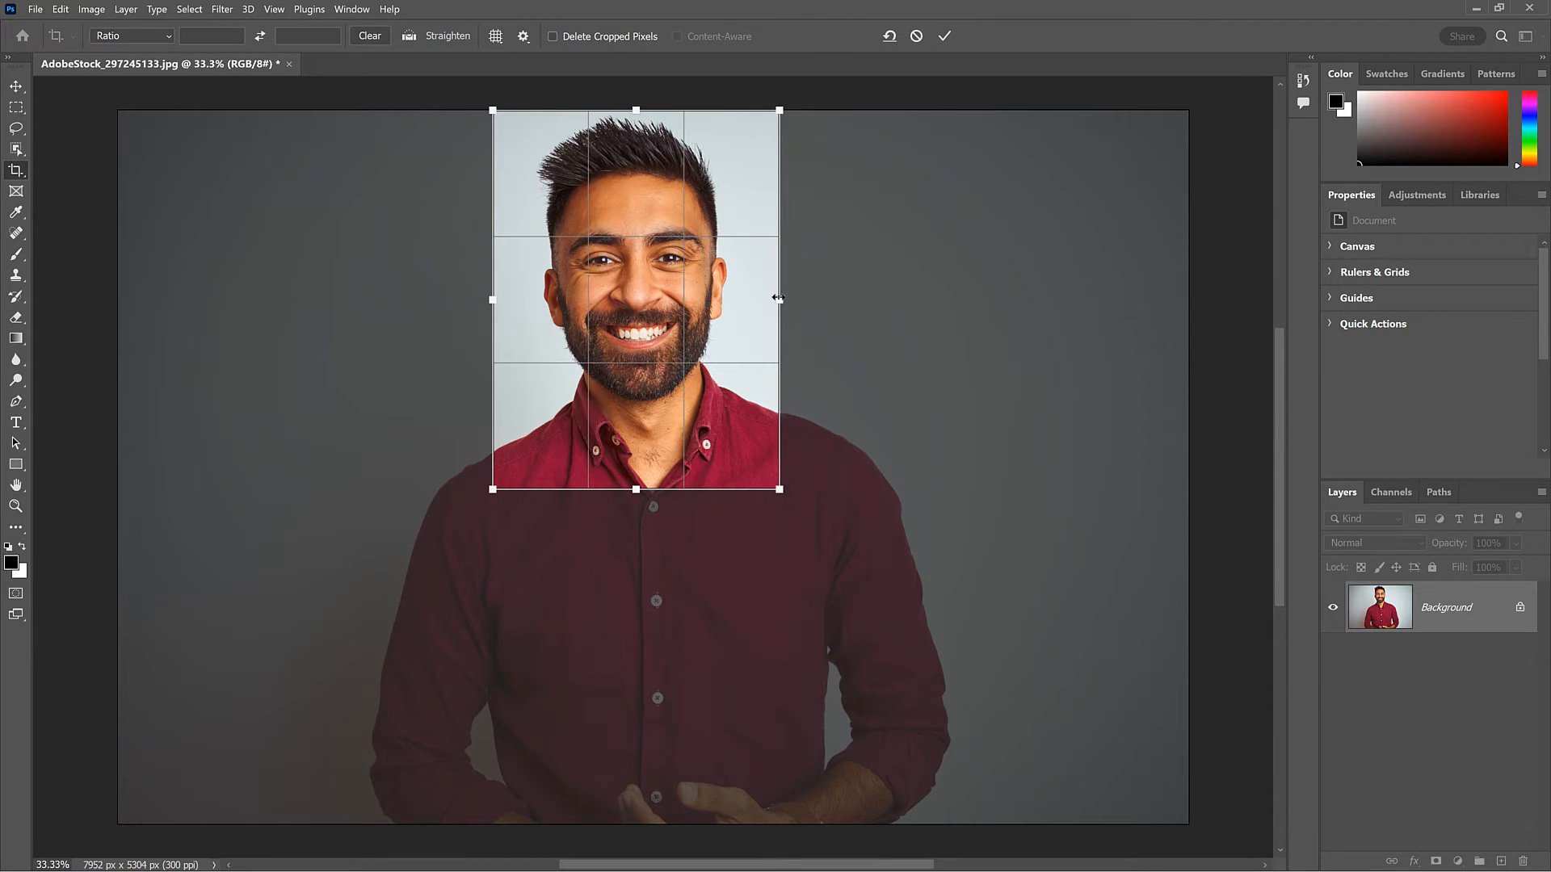
{"action": "mouse_move", "coordinate": [945, 36]}
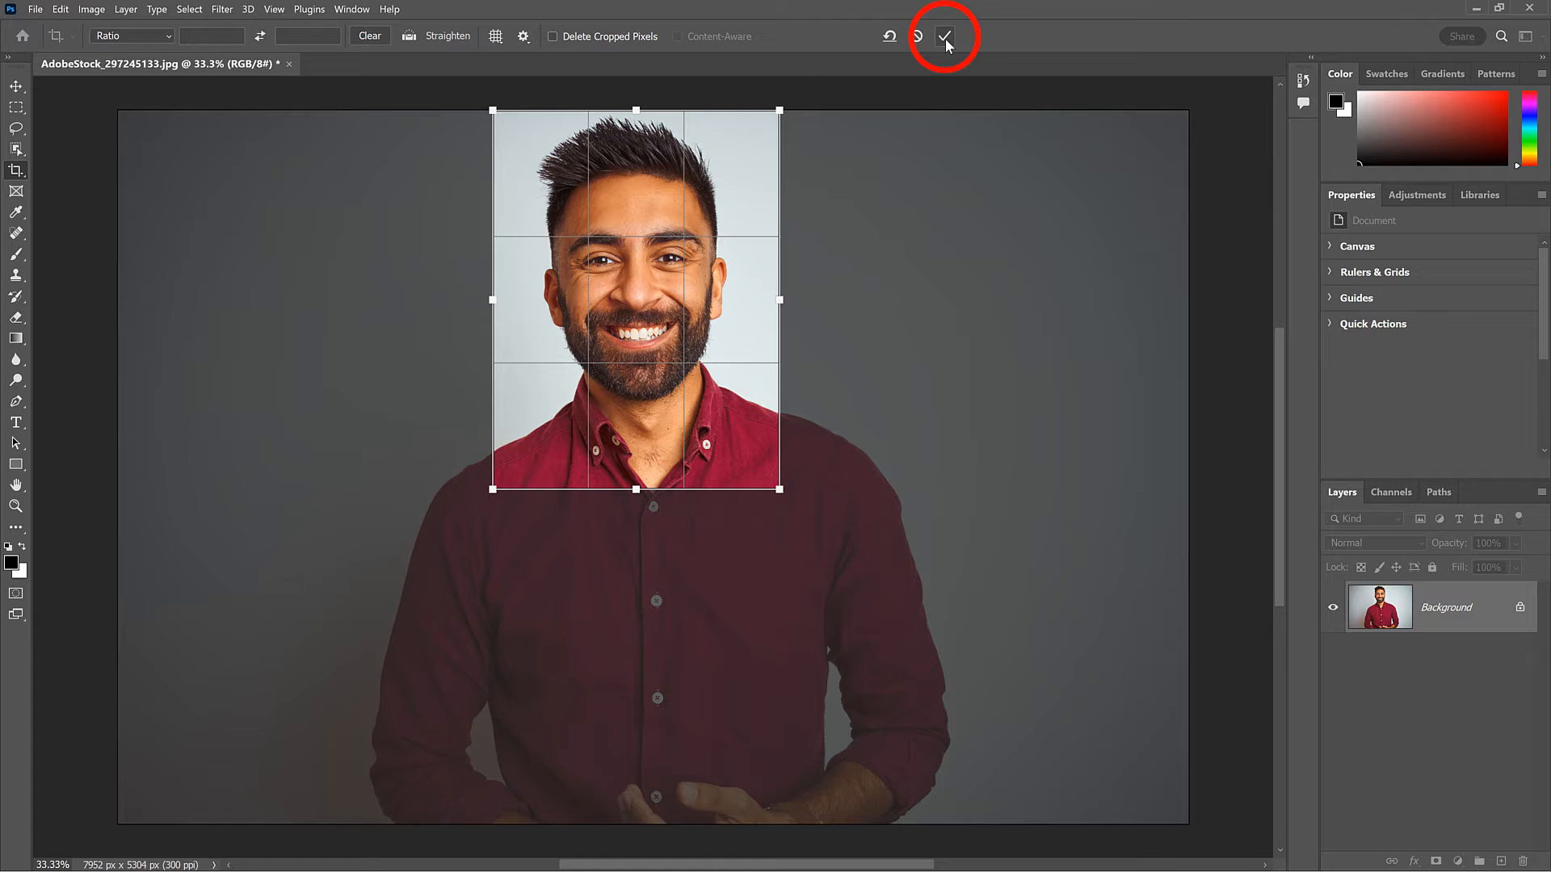
{"action": "left_click", "coordinate": [944, 36]}
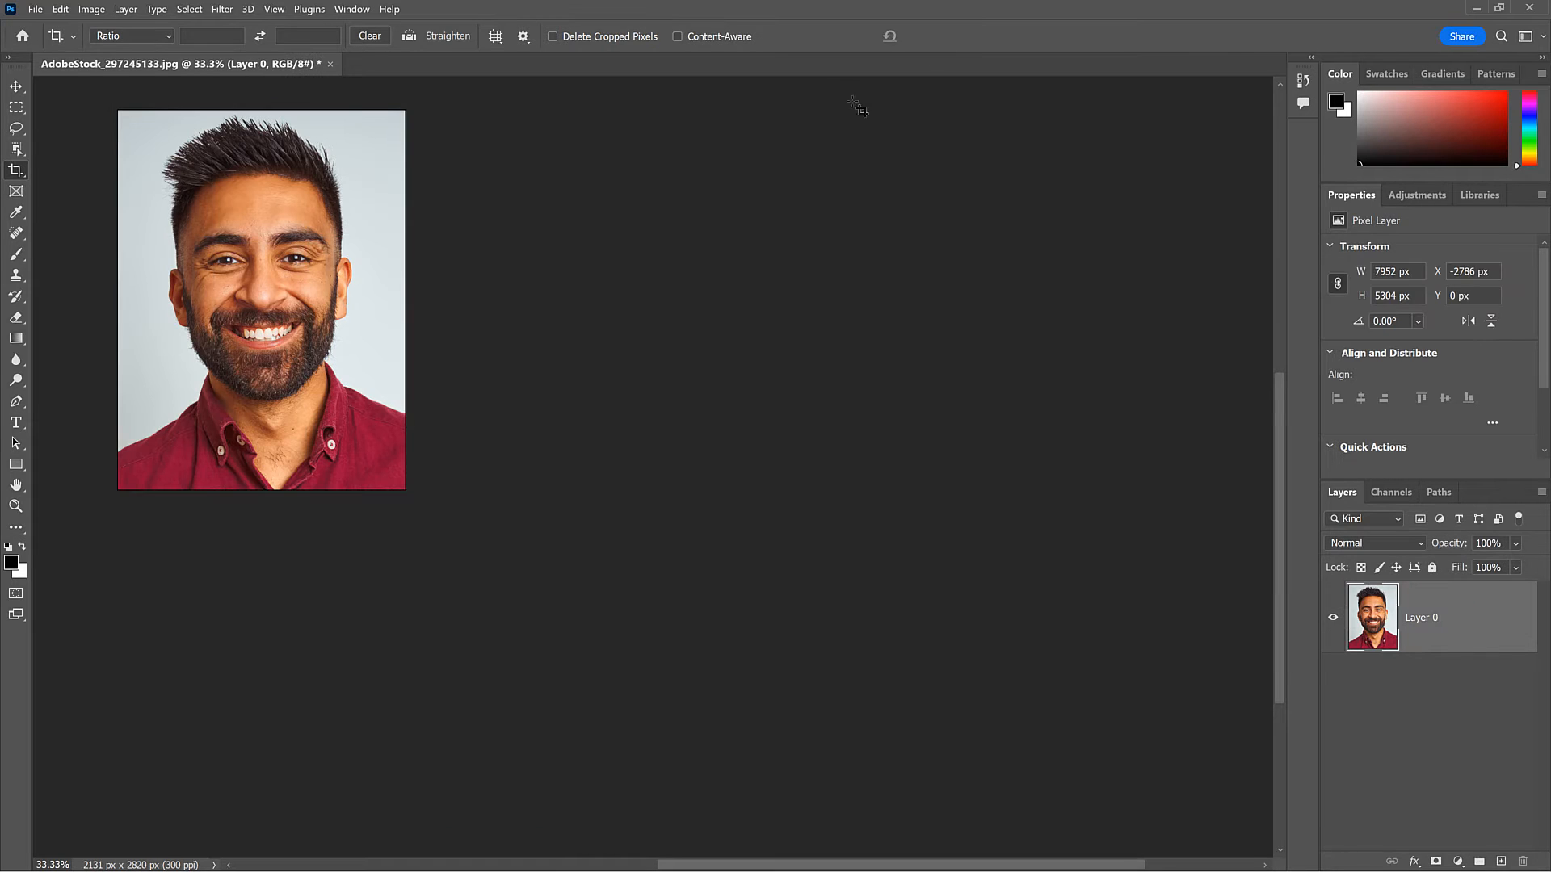
{"action": "mouse_move", "coordinate": [374, 262]}
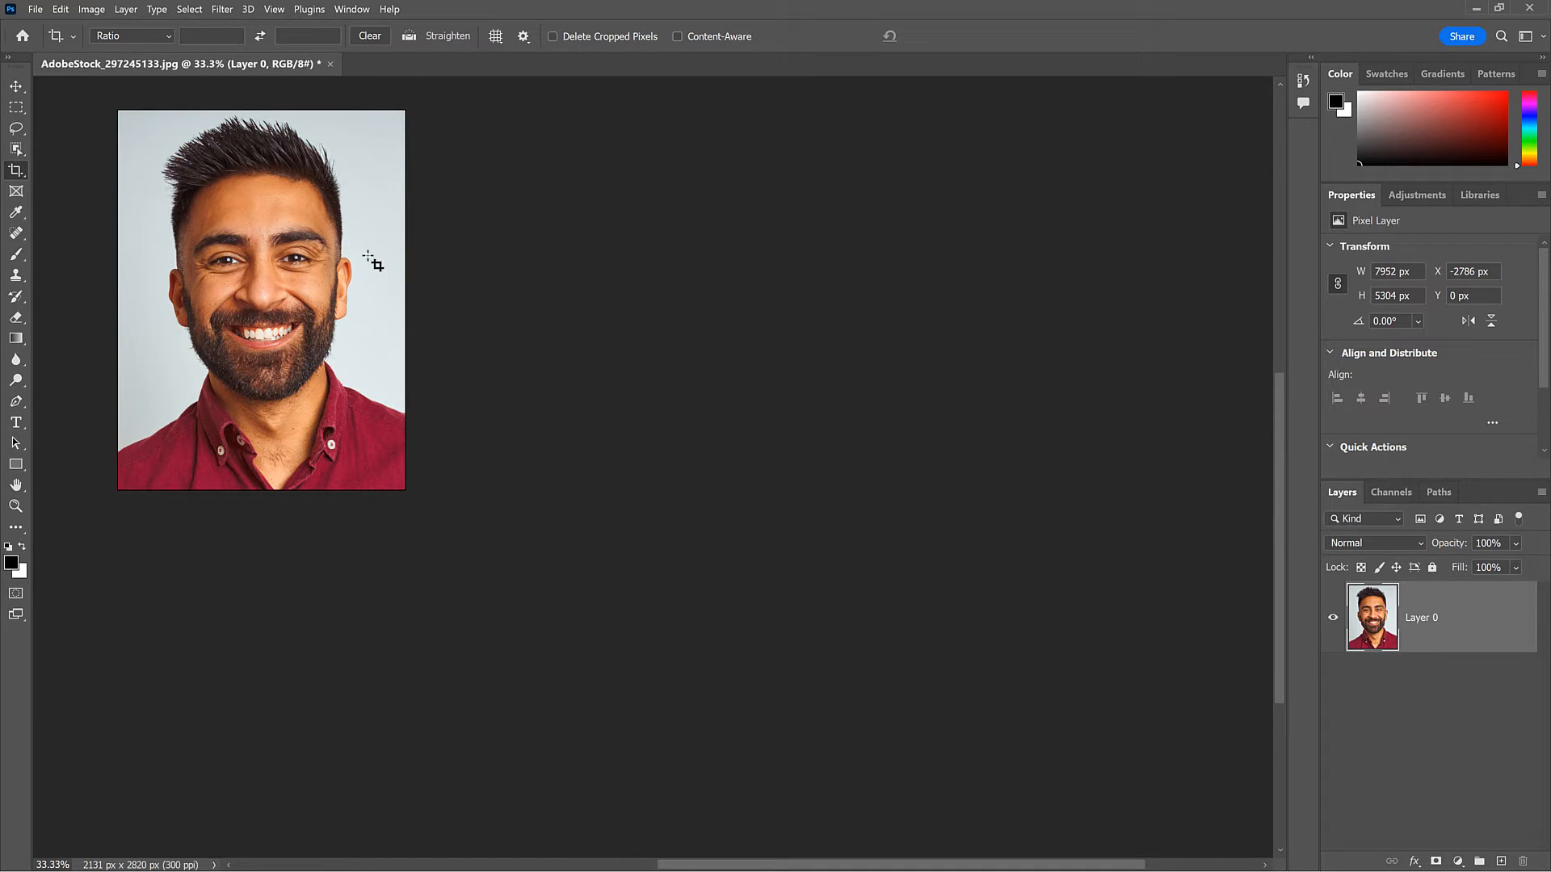
{"action": "key", "text": "ctrl+z"}
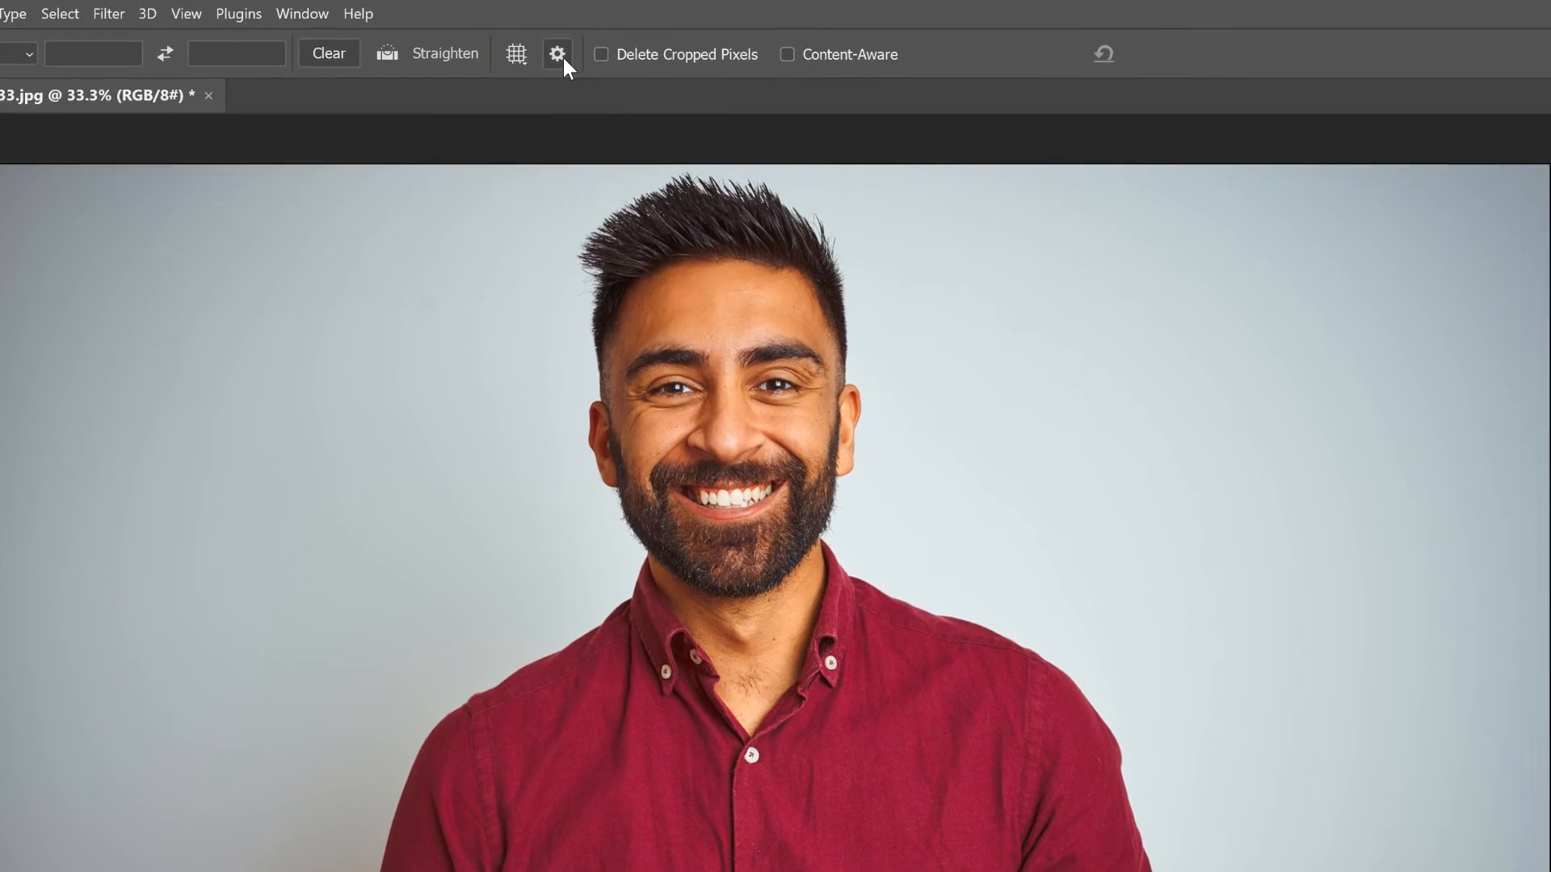
{"action": "left_click", "coordinate": [556, 54]}
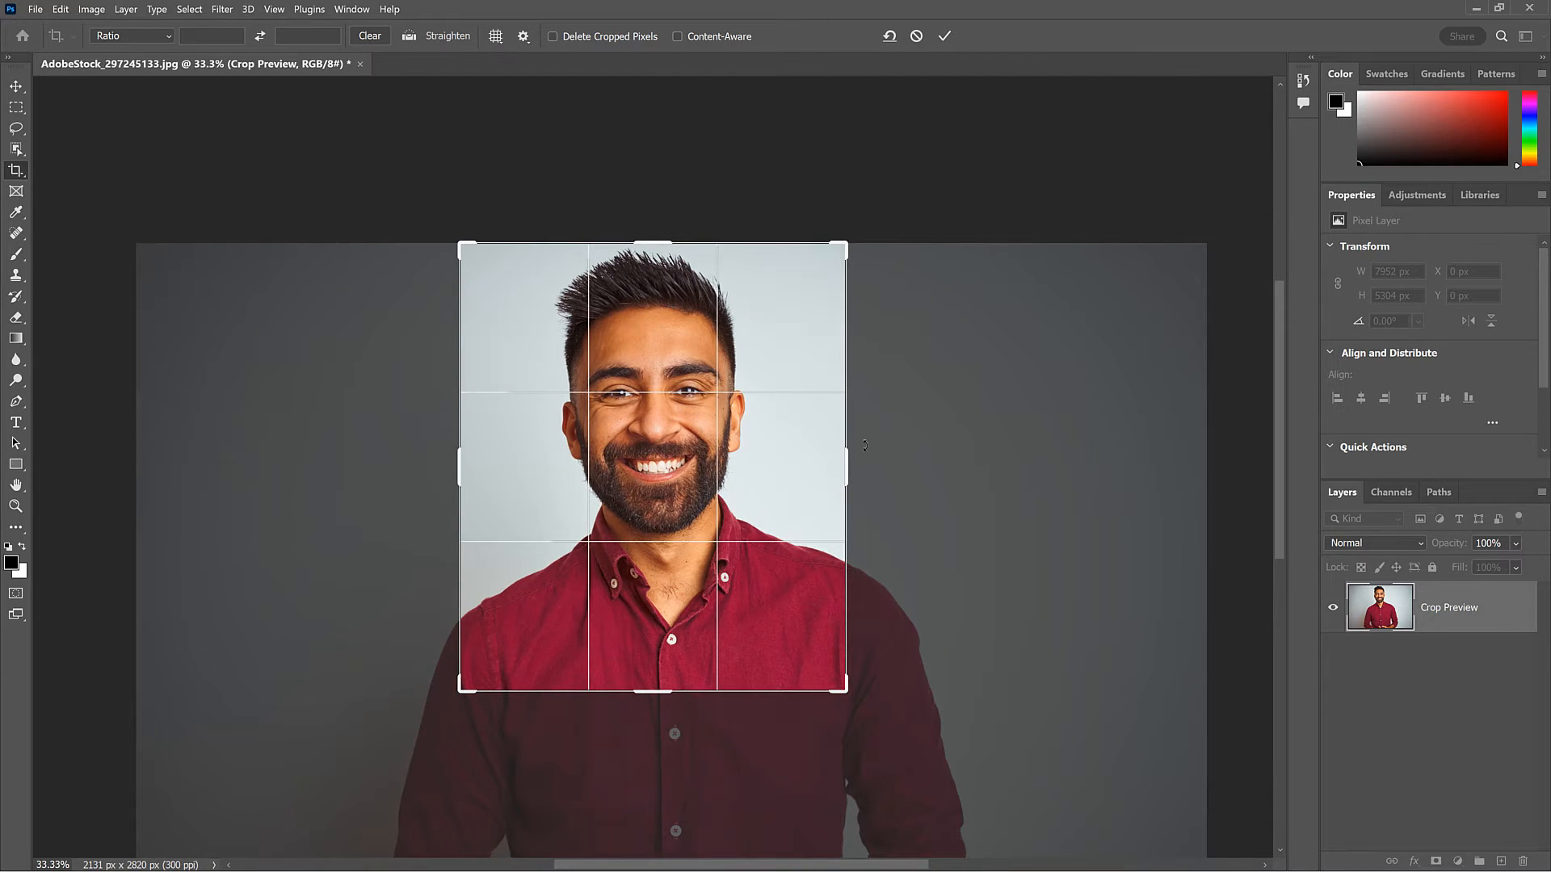
{"action": "left_click", "coordinate": [944, 37]}
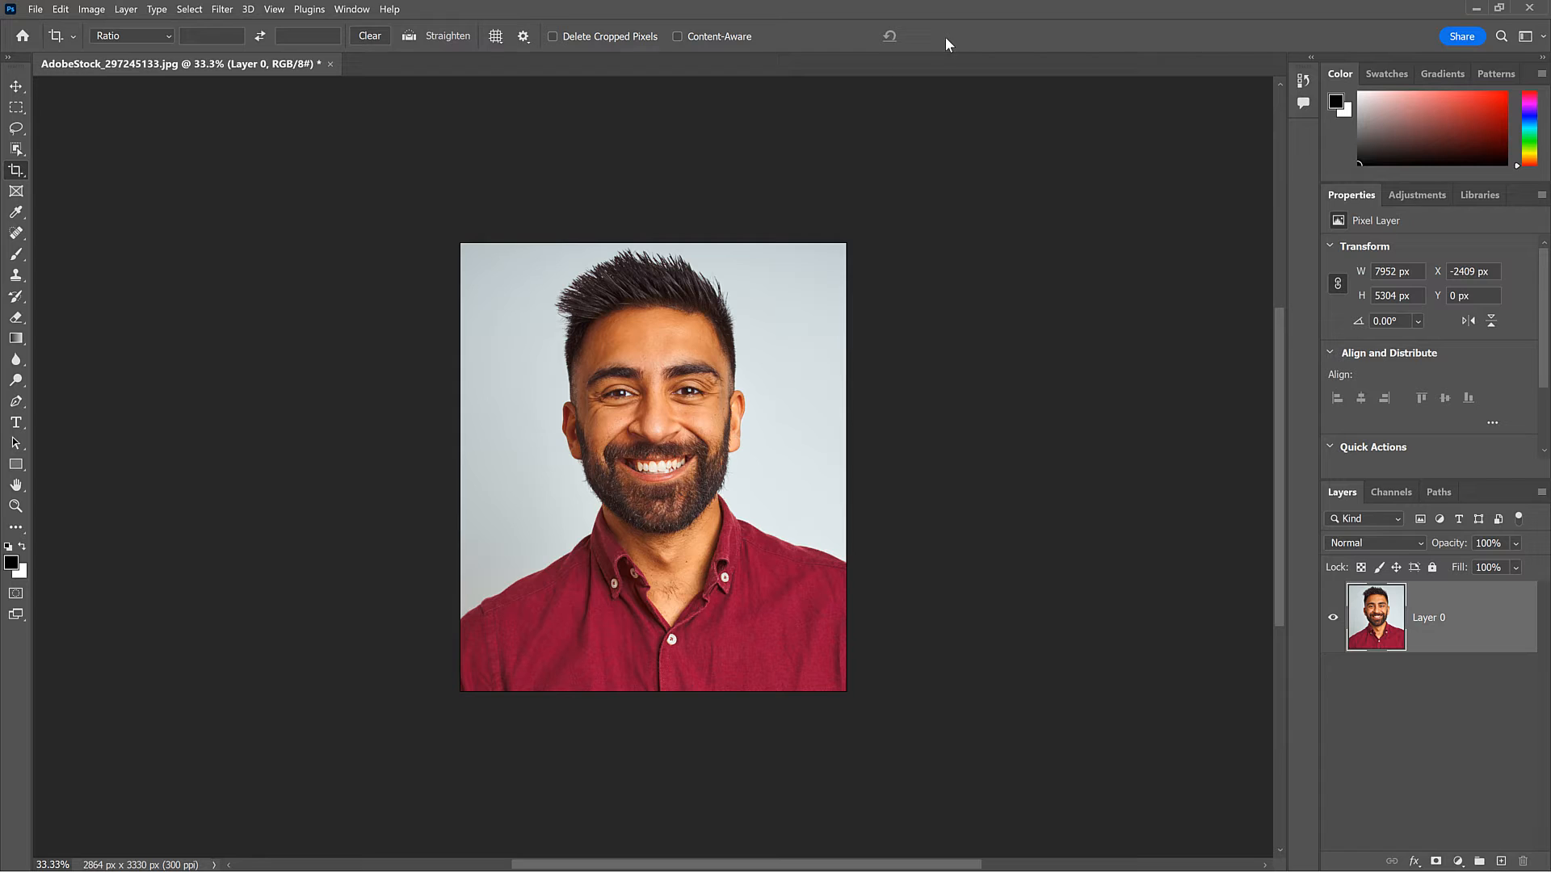
{"action": "left_click", "coordinate": [60, 9]}
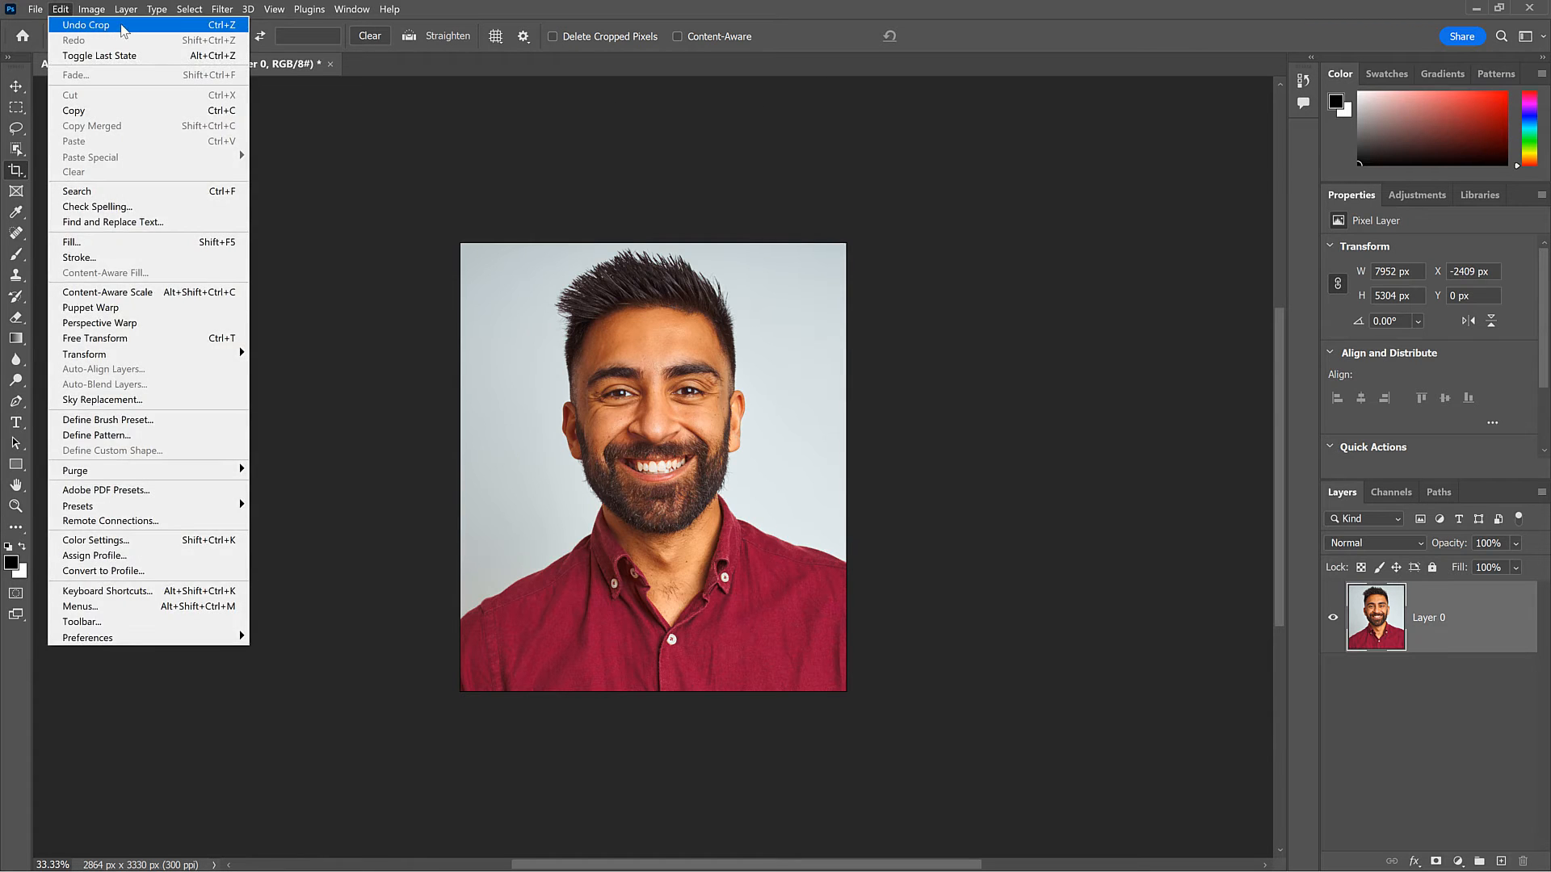
{"action": "left_click", "coordinate": [86, 25]}
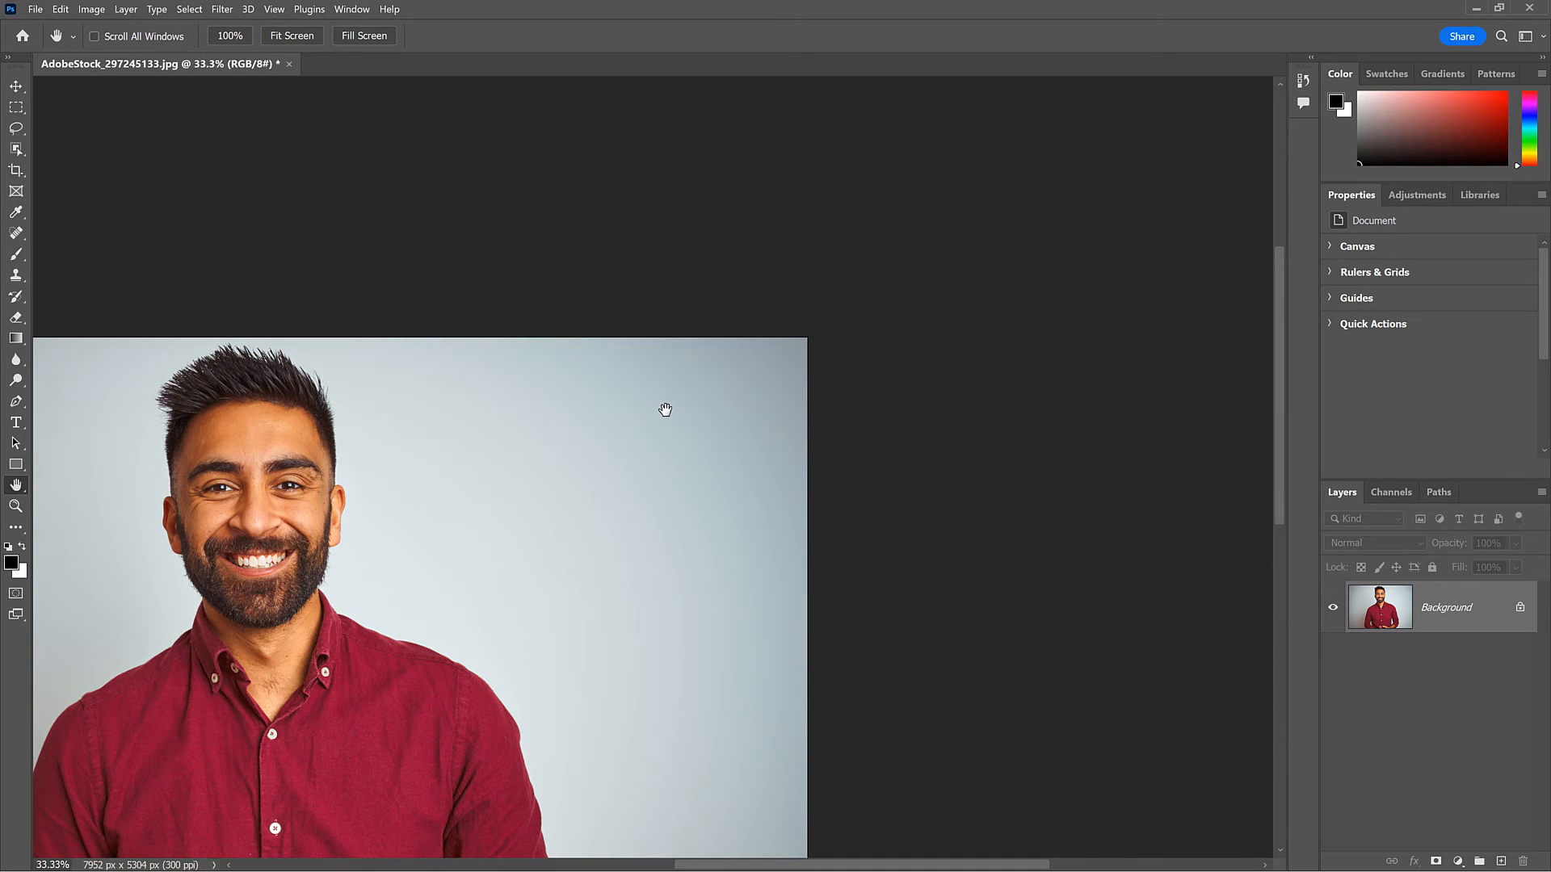
{"action": "mouse_move", "coordinate": [301, 48]}
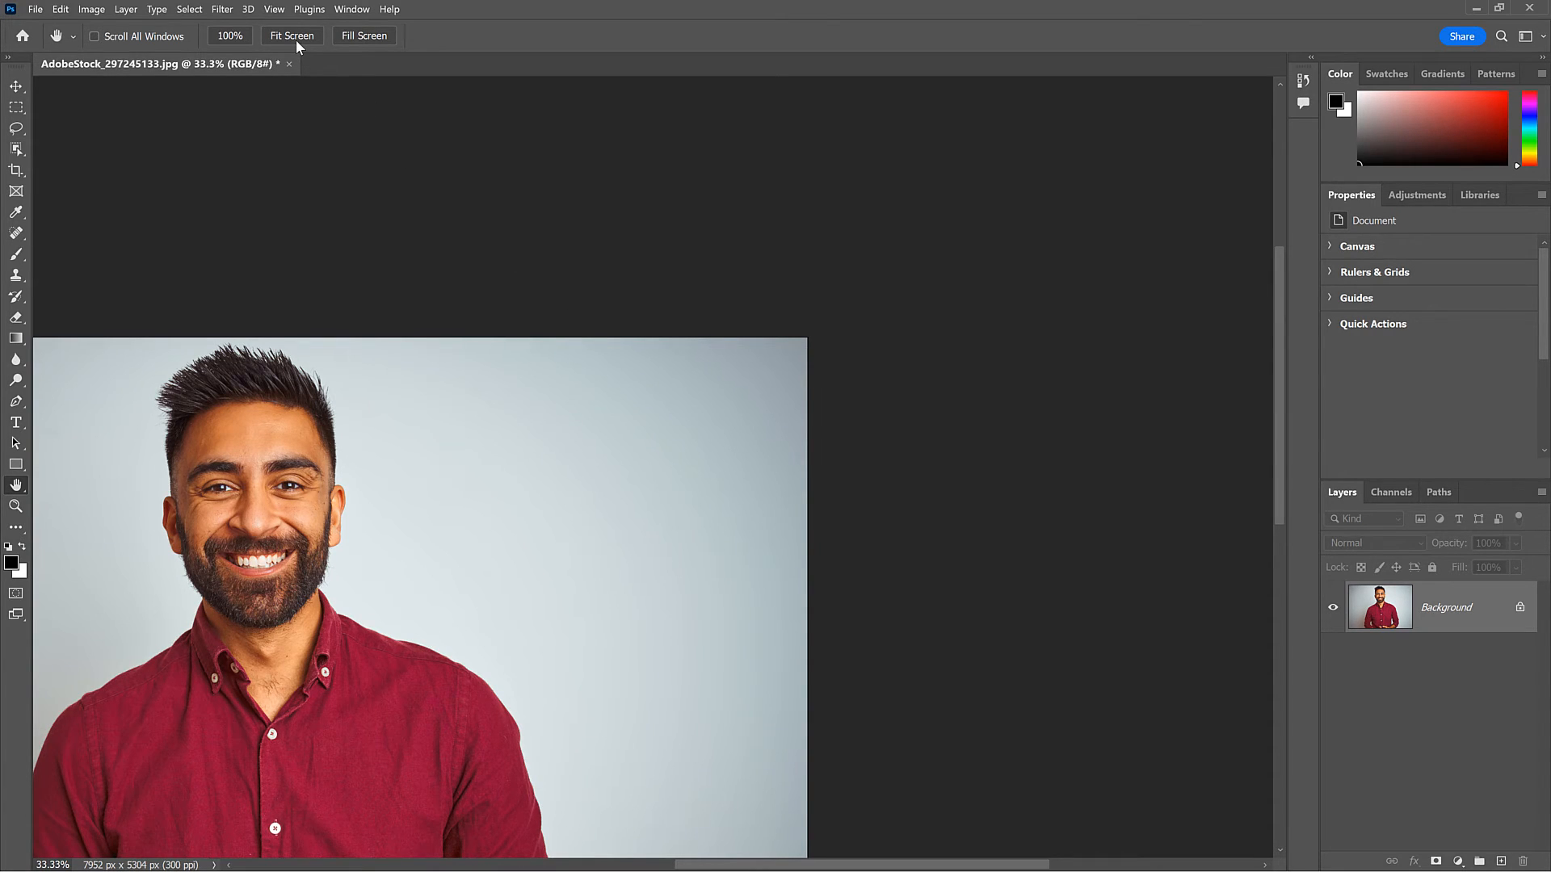
- Fit the portrait to the screen, then zoom out one step to recenter it
{"action": "left_click", "coordinate": [290, 35]}
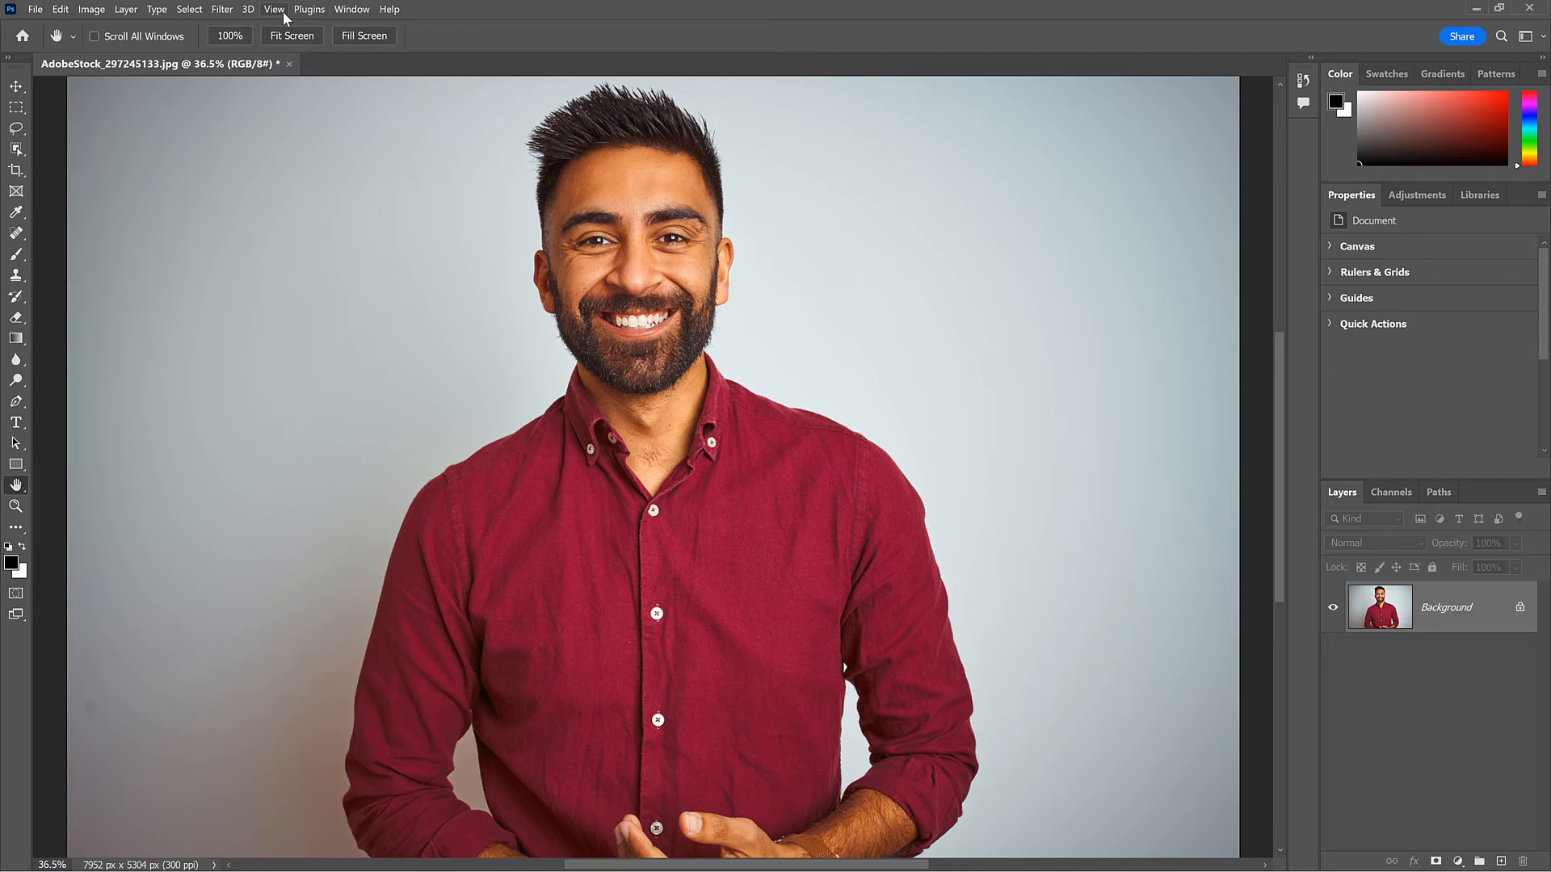
{"action": "left_click", "coordinate": [274, 9]}
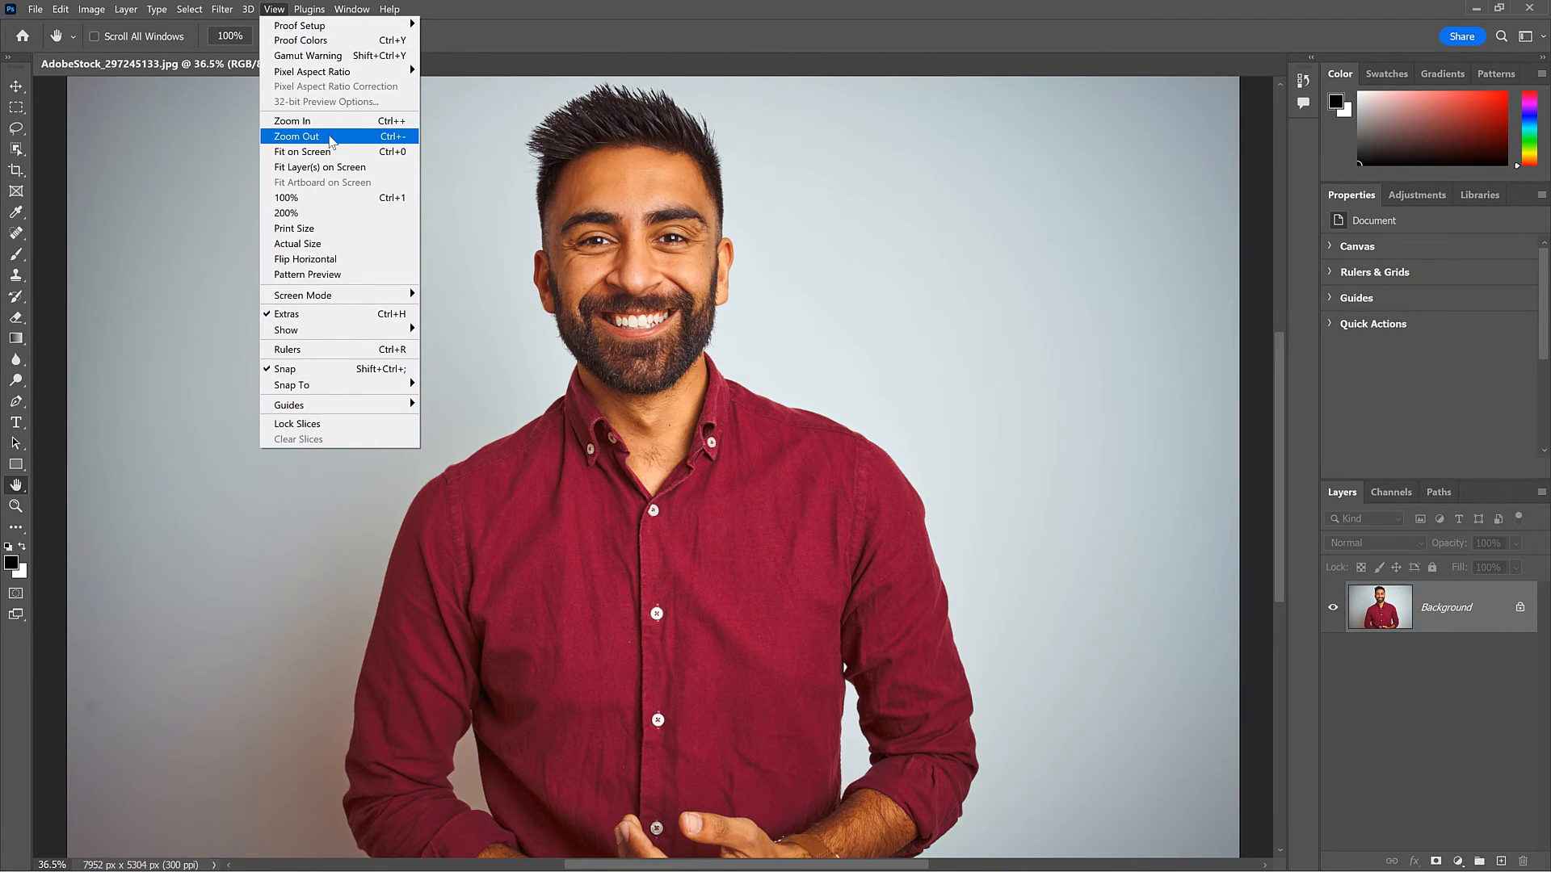
{"action": "left_click", "coordinate": [295, 135]}
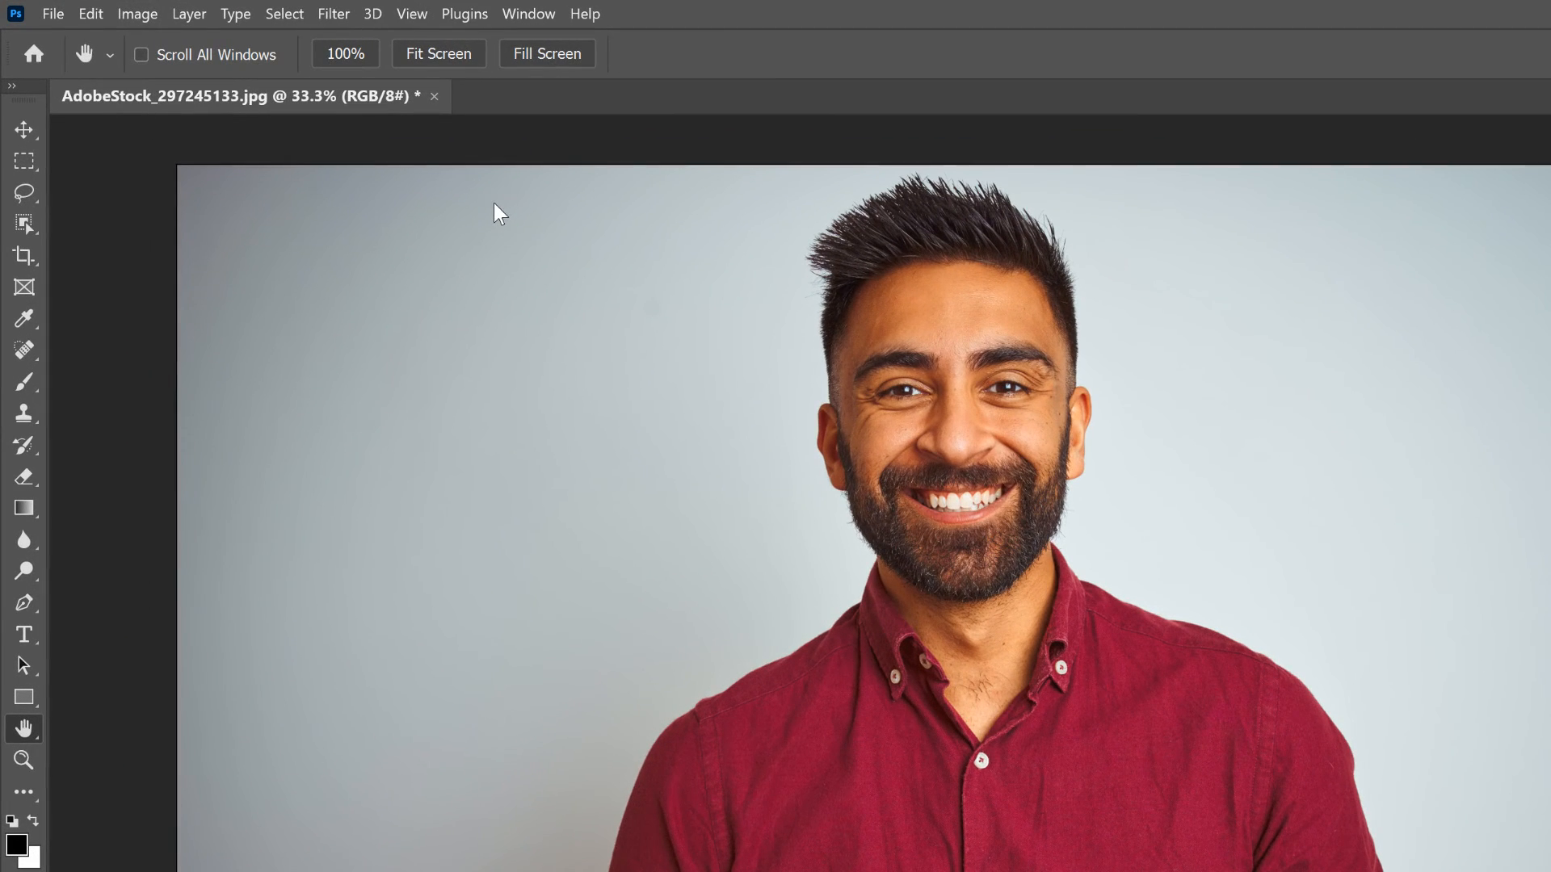
- Uncheck Overscroll in Edit > Preferences > Tools and confirm
{"action": "left_click", "coordinate": [89, 13]}
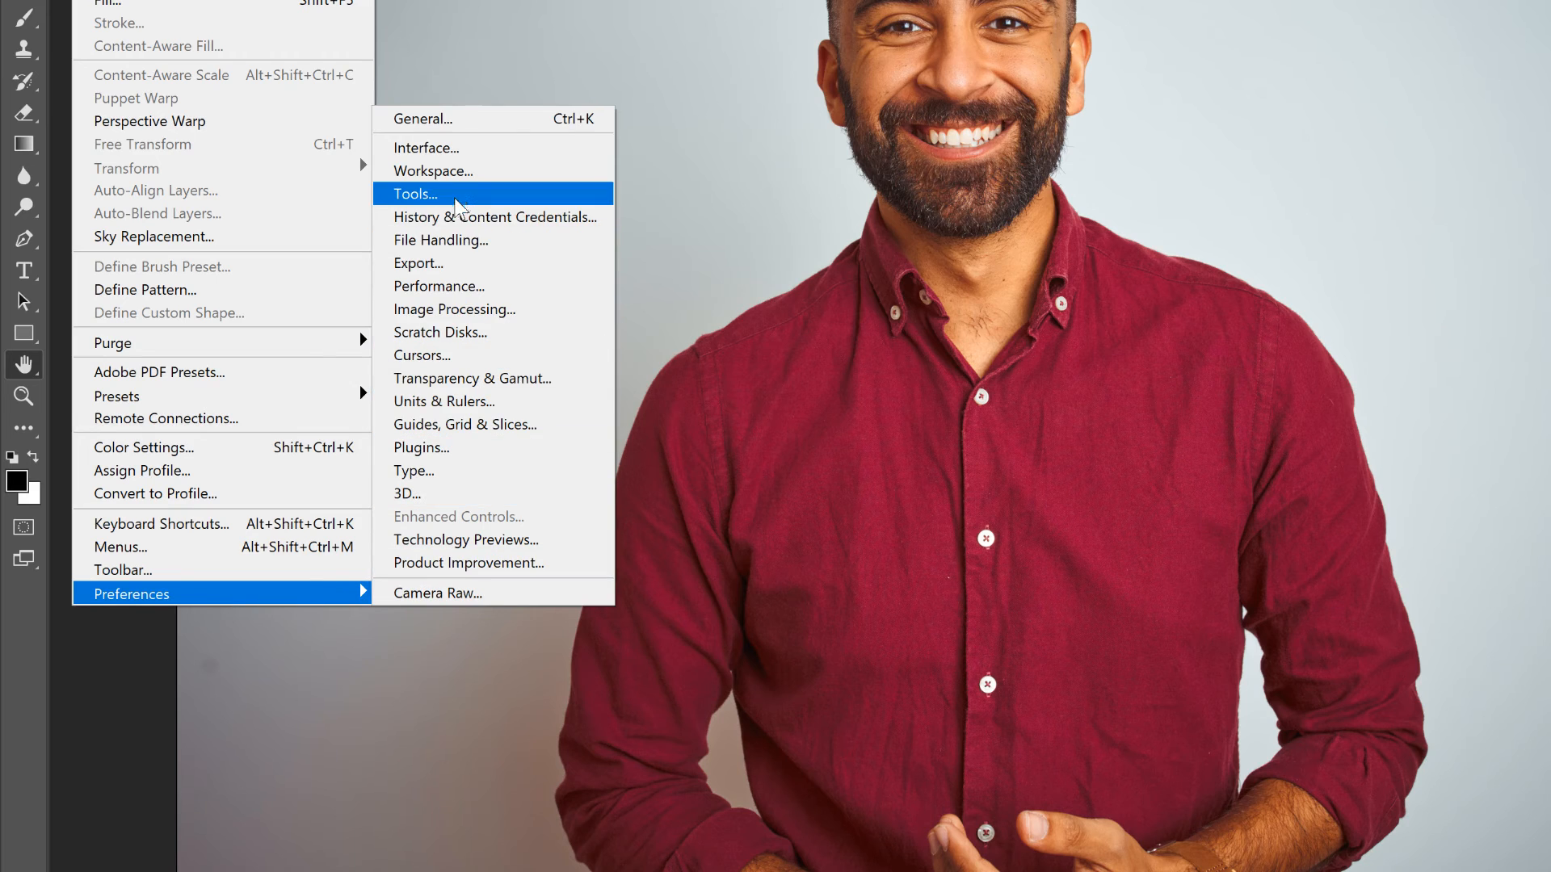
{"action": "left_click", "coordinate": [414, 193]}
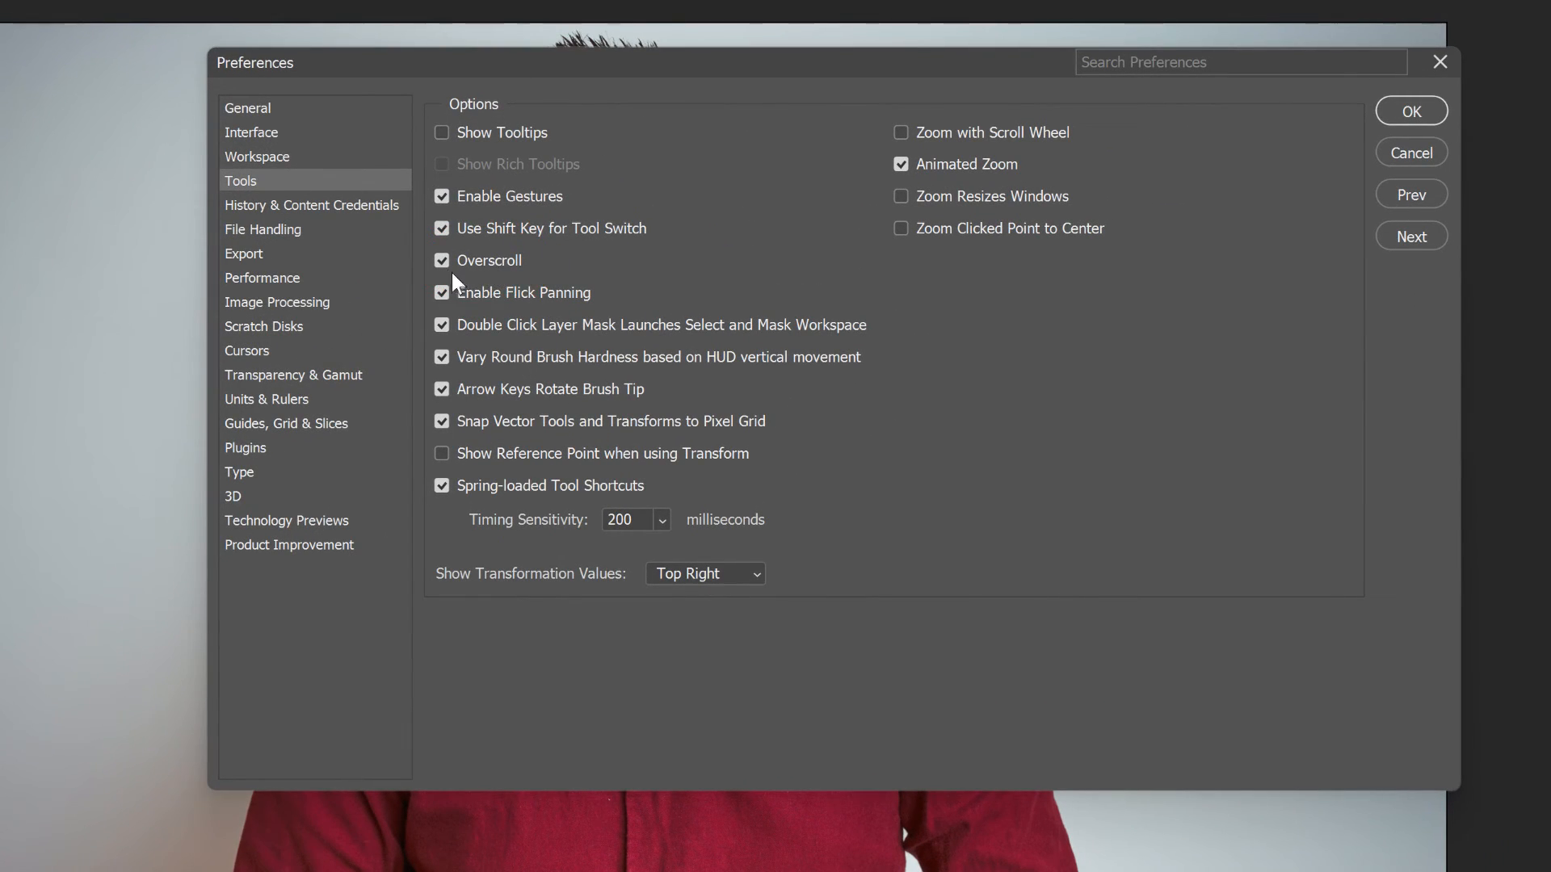
{"action": "left_click", "coordinate": [441, 260]}
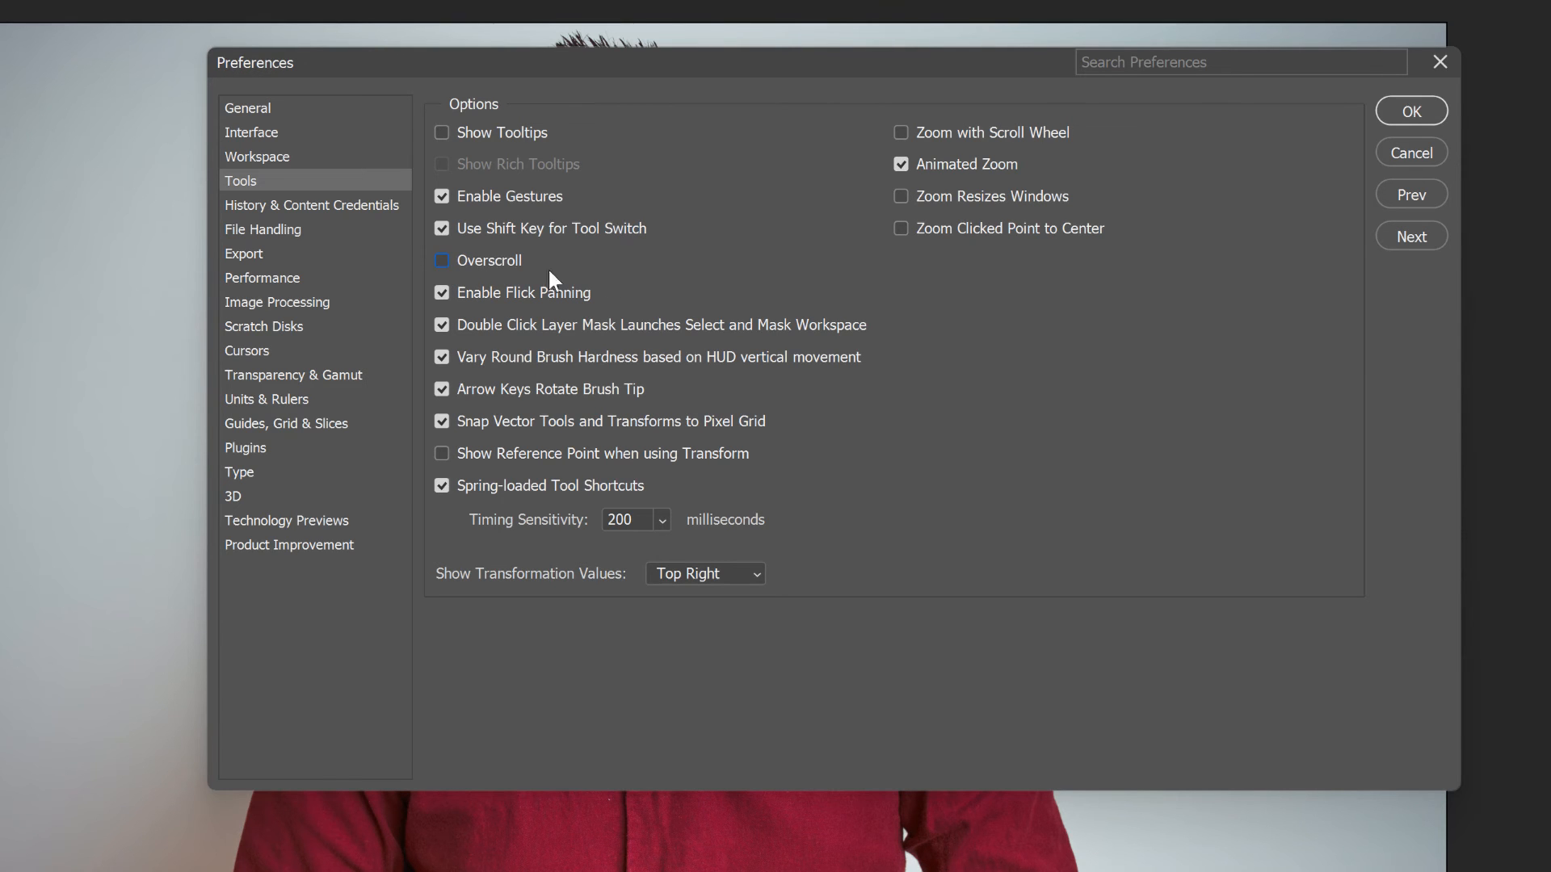
{"action": "left_click", "coordinate": [1410, 110]}
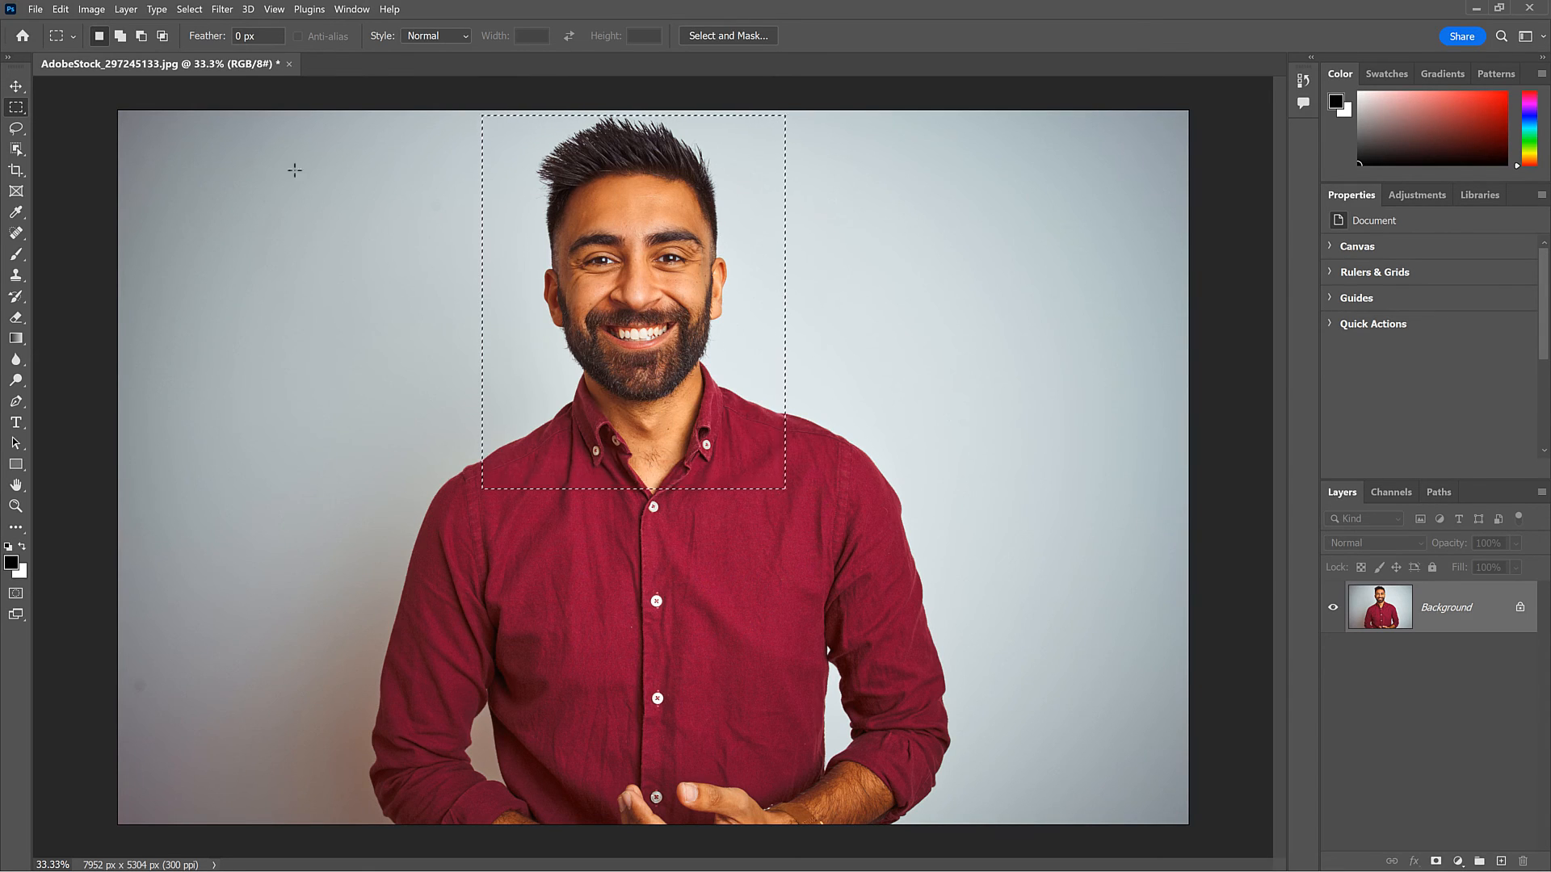
- Apply Image > Crop to the head-and-shoulders selection
{"action": "left_click", "coordinate": [90, 8]}
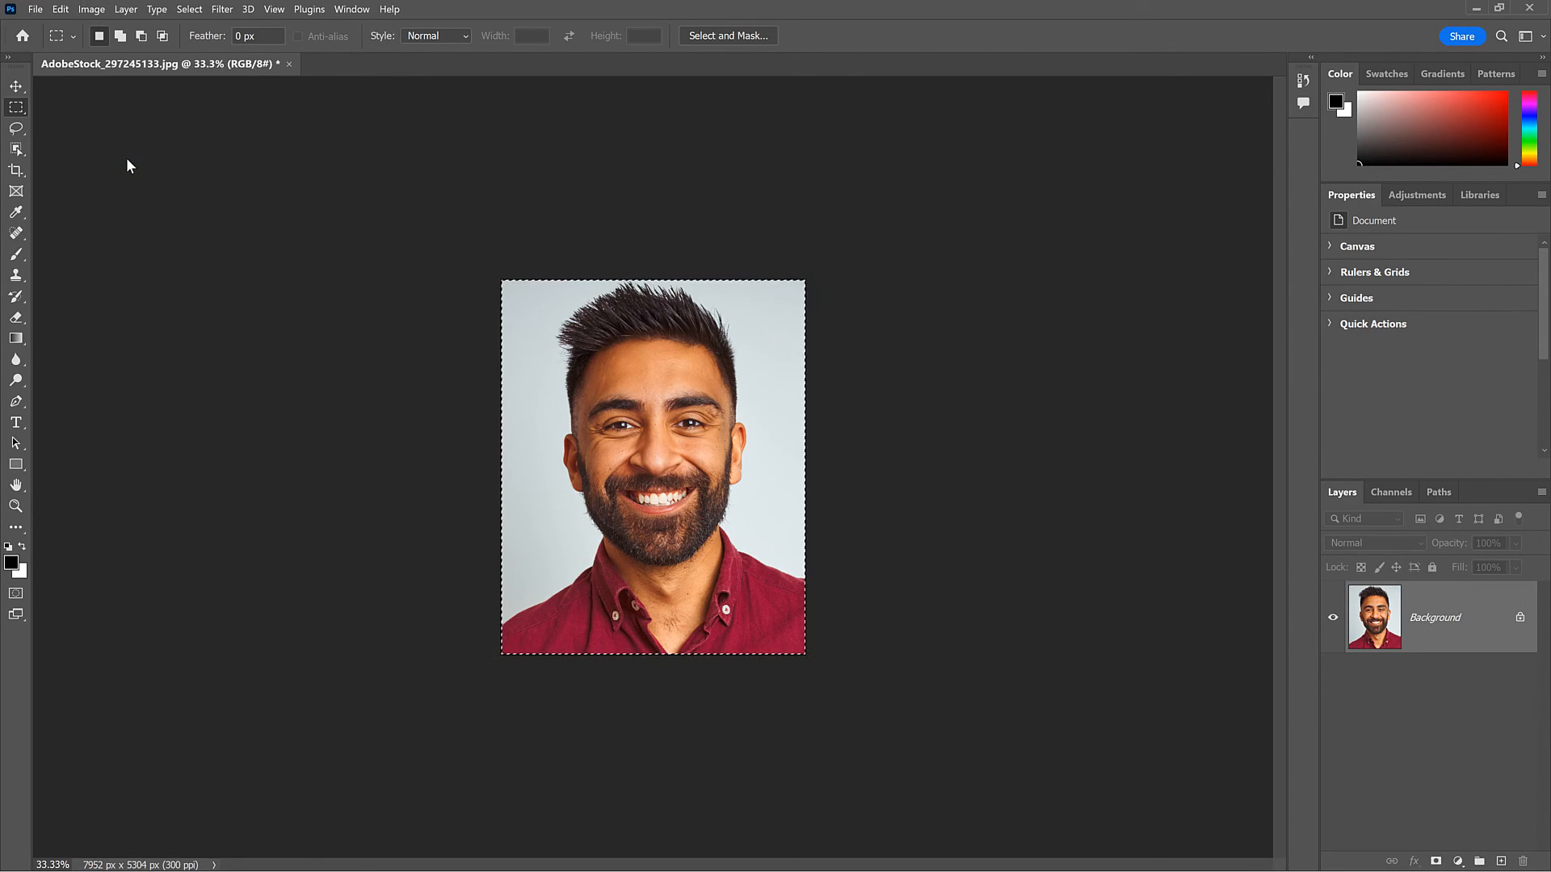